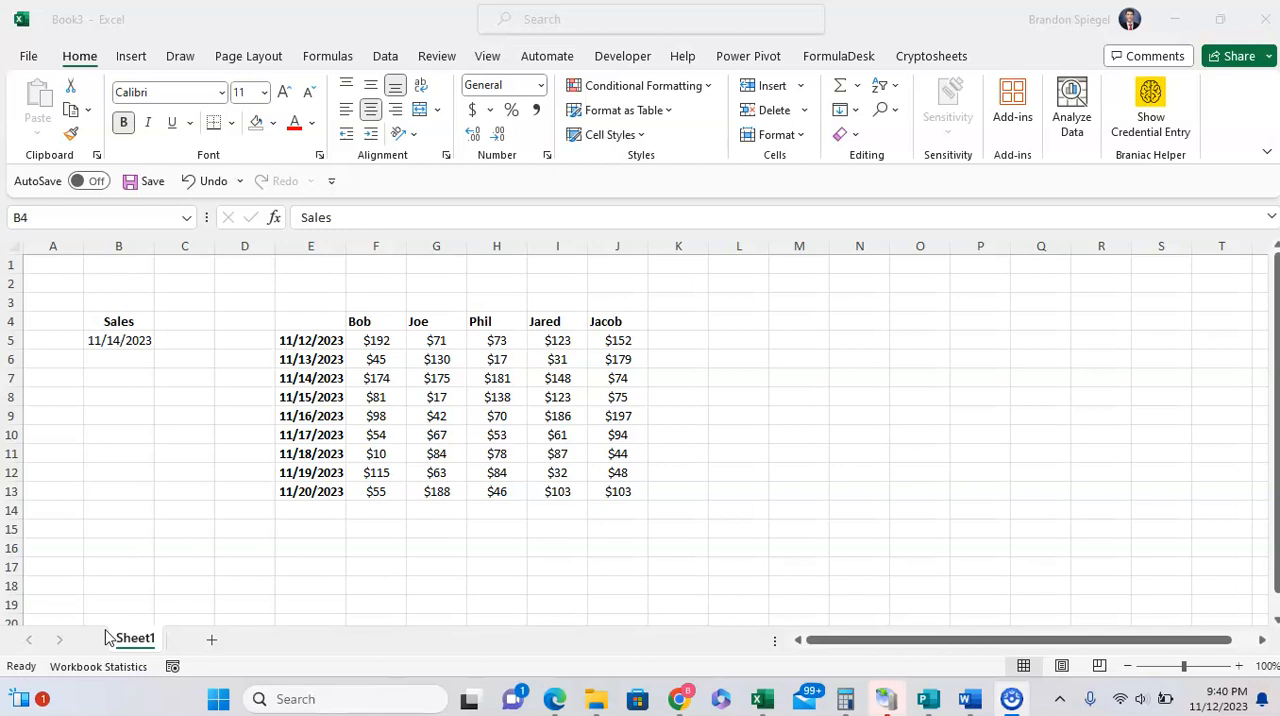
Review the Sales heading and Joe's figures, then settle on cell B6 below the lookup date.
click(118, 320)
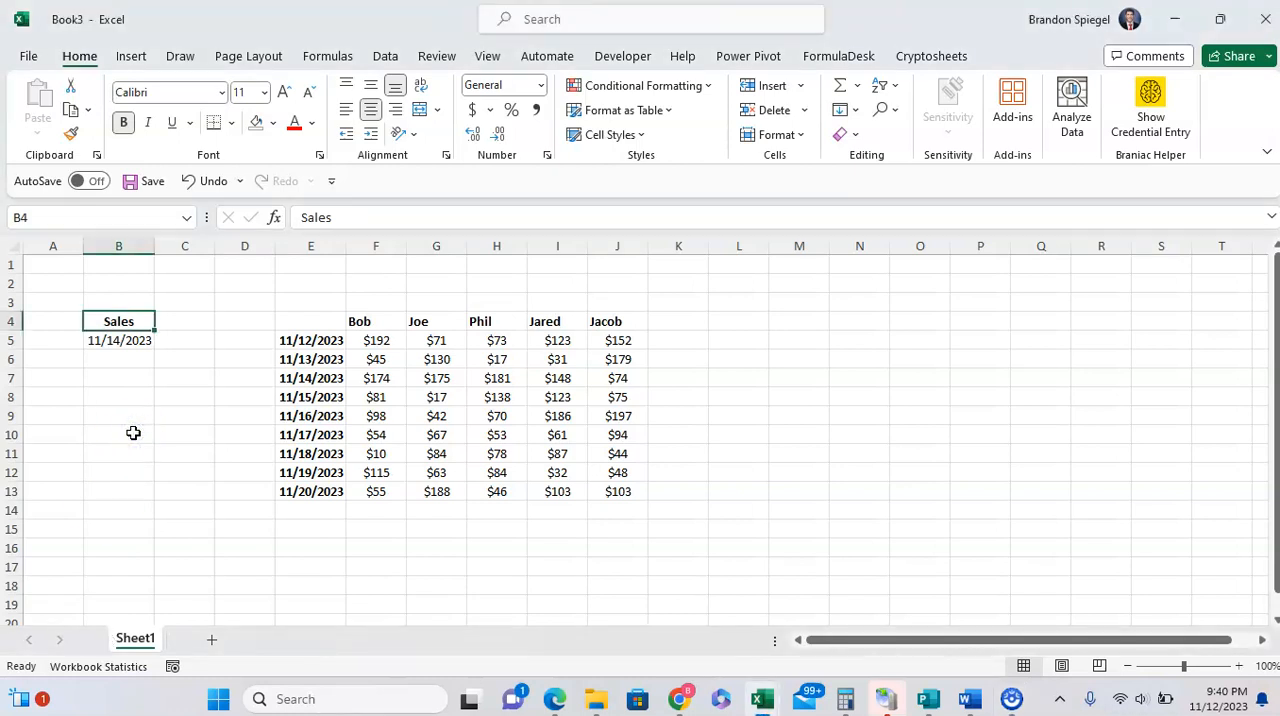
click(436, 340)
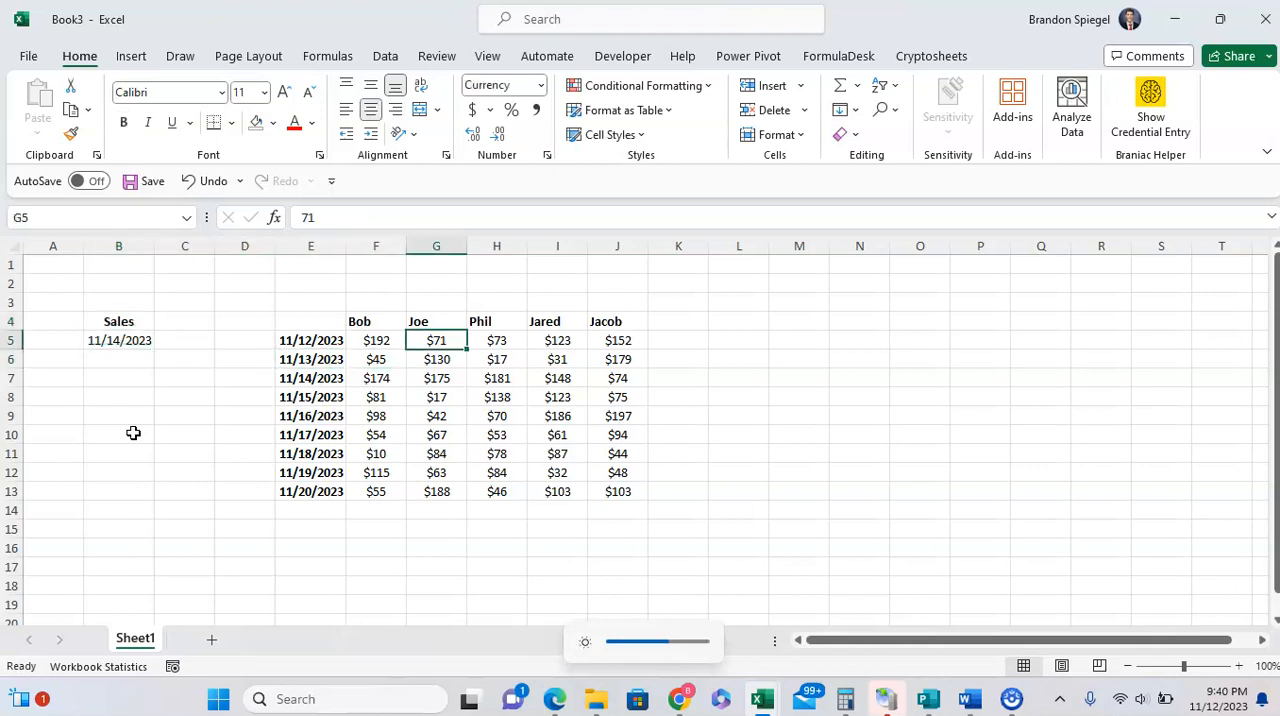
click(244, 378)
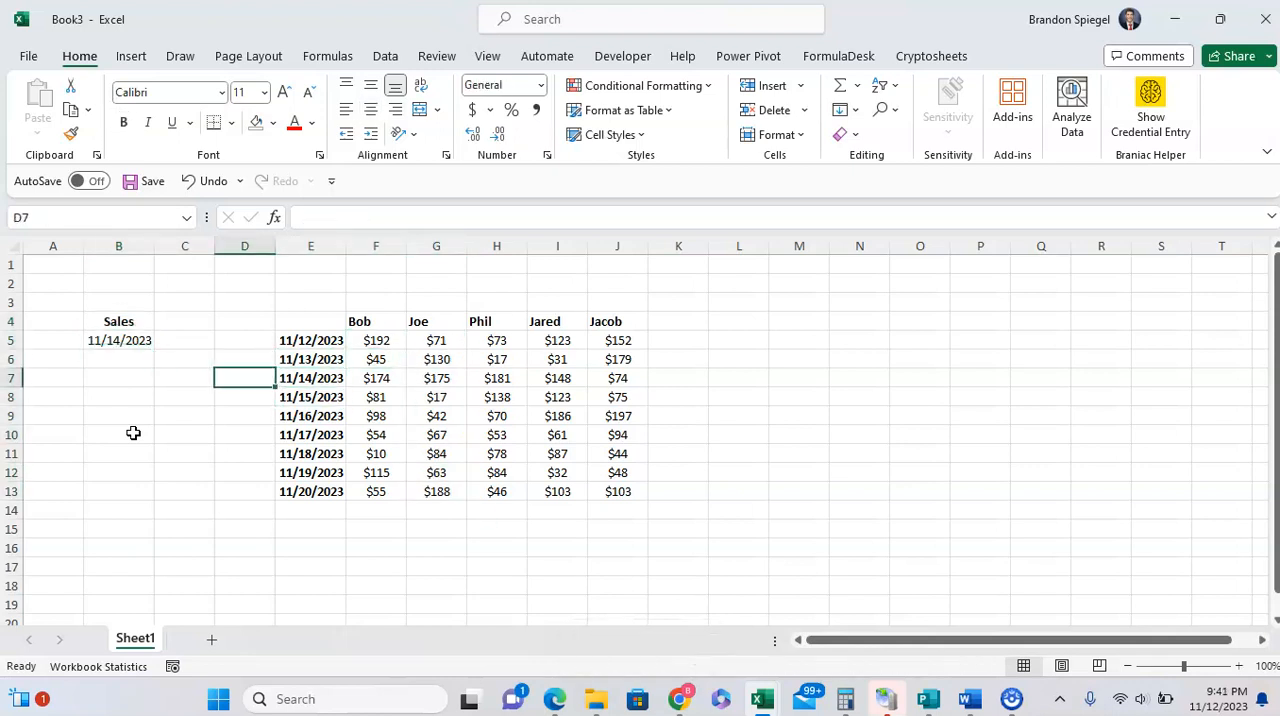
click(118, 360)
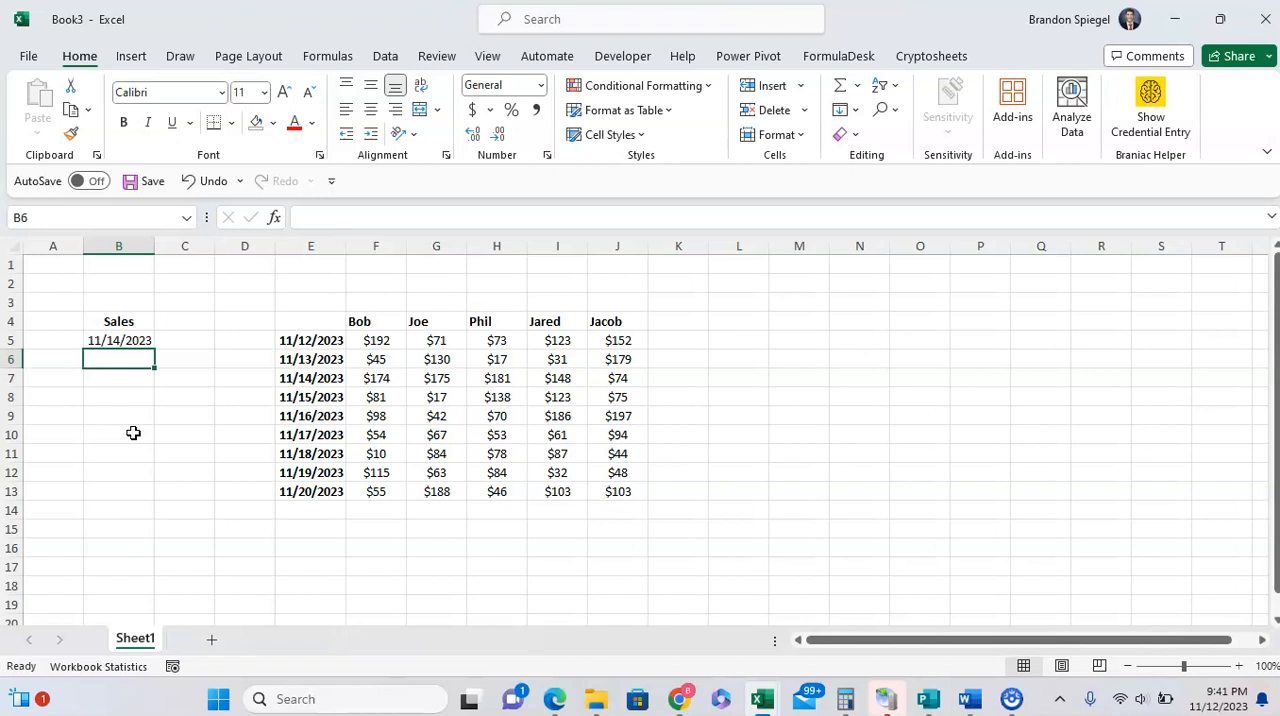
Begin =INDEX( in B6 over Joe's sales G5:G13 and start the nested MATCH.
text(=inde)
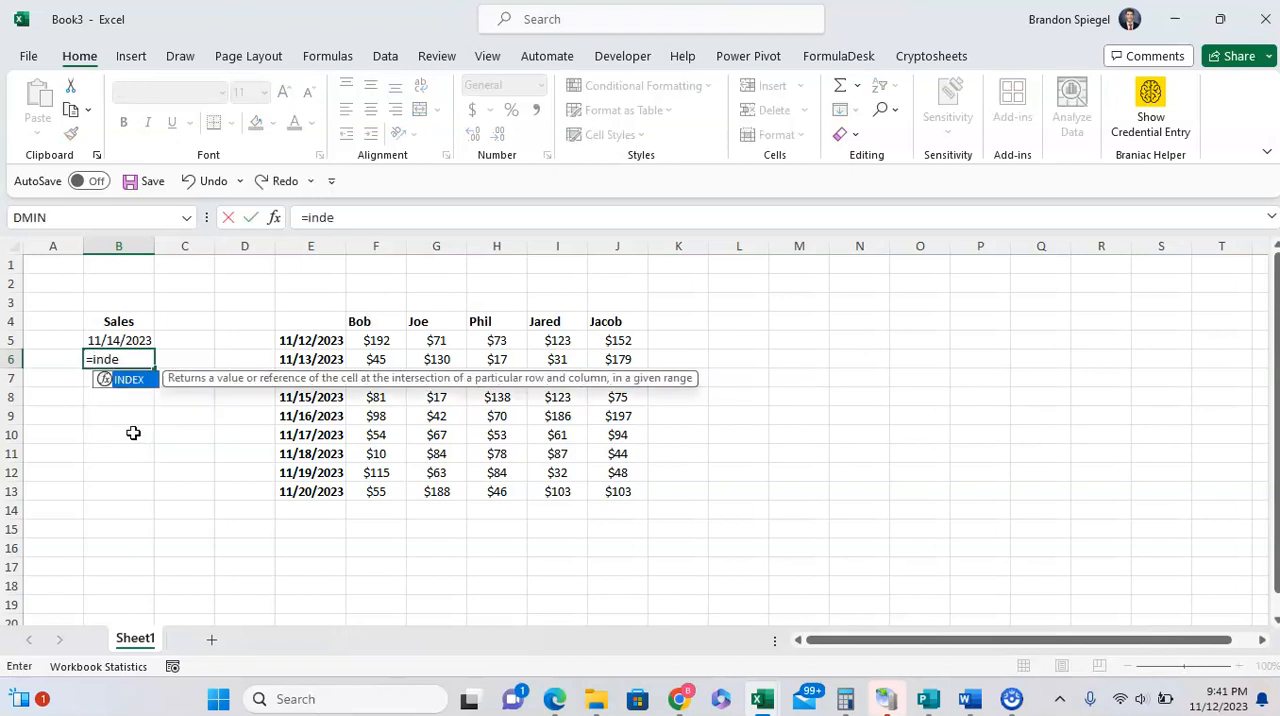
text(x()
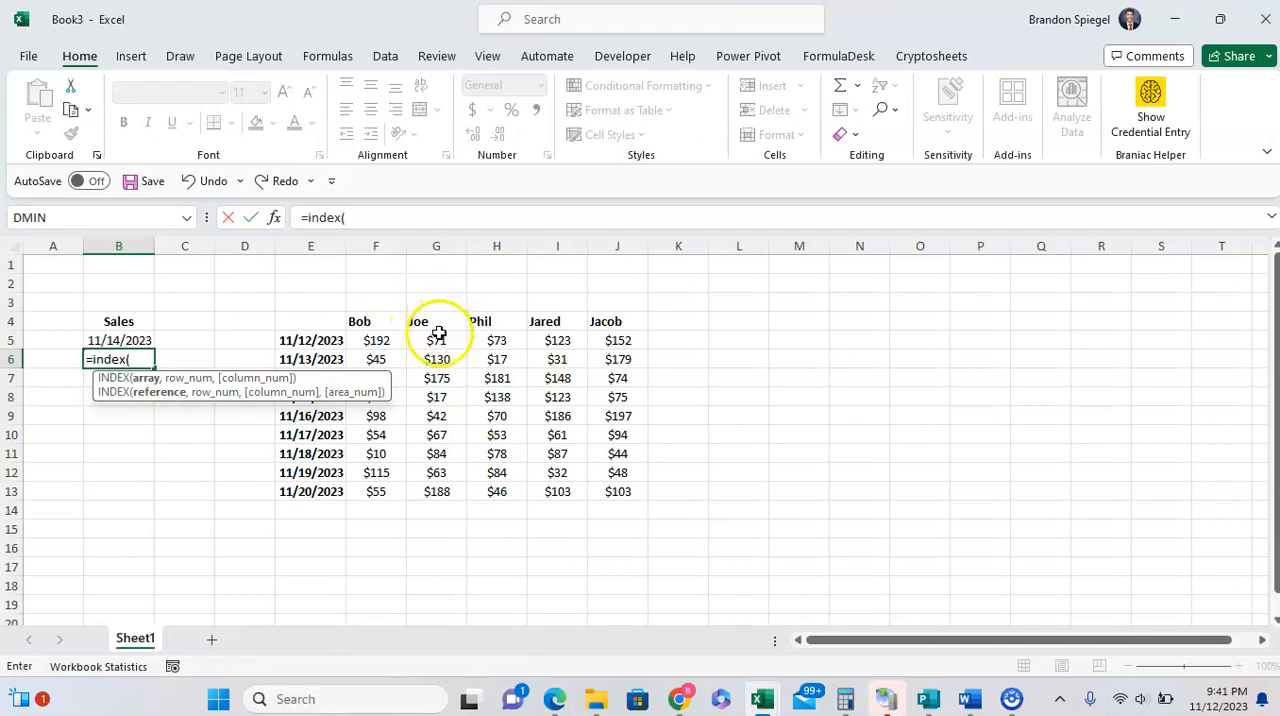
drag(436, 340, 436, 492)
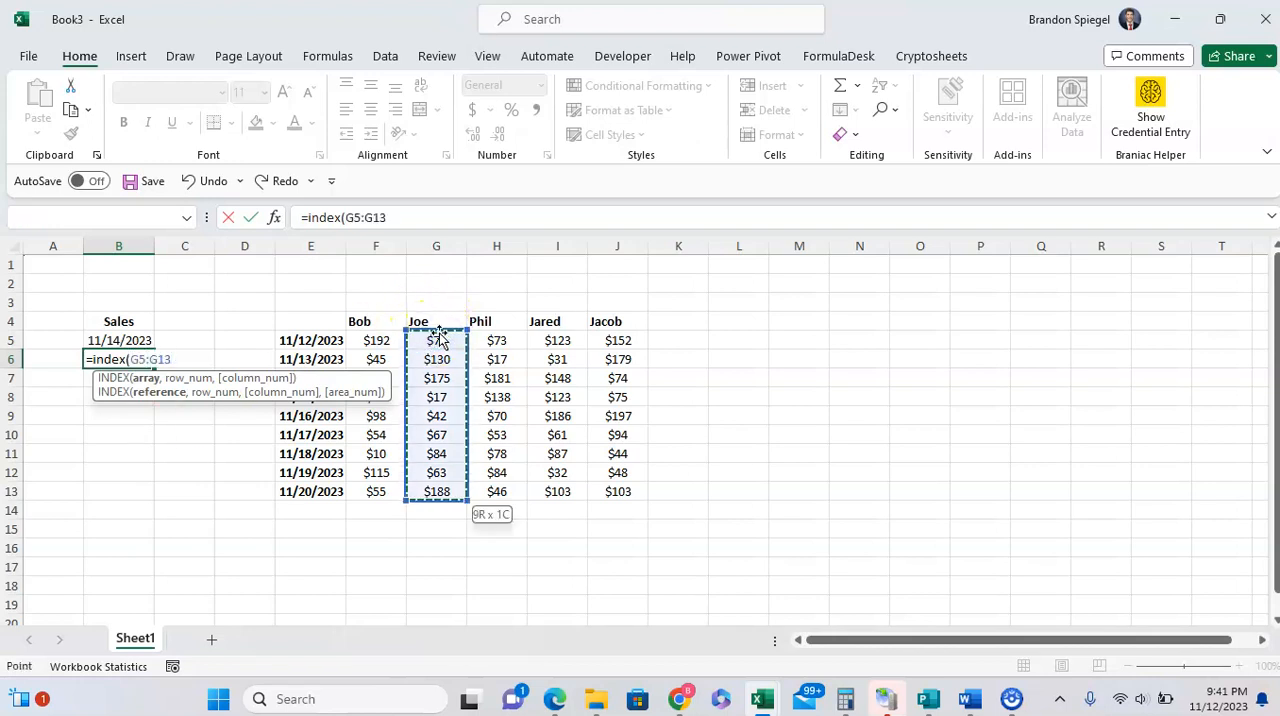
text(,)
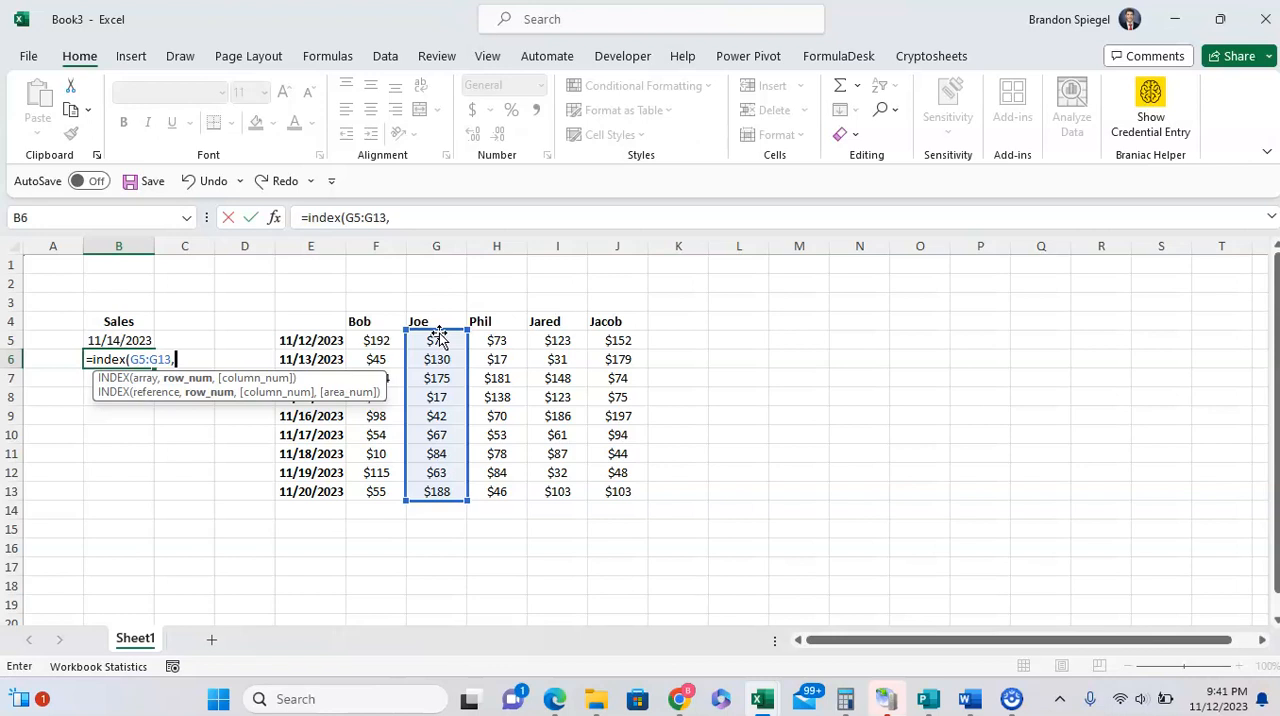
text(match()
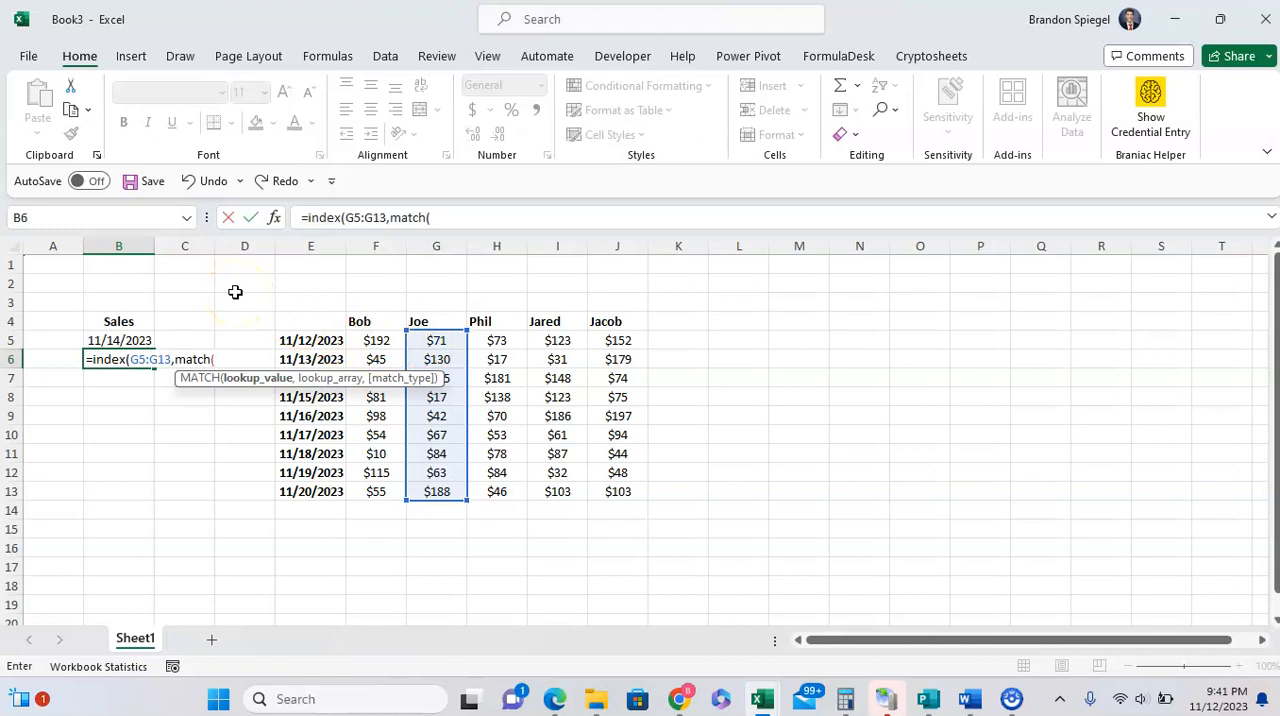
Complete MATCH with B5 as lookup value against dates E5:E13, exact match 0, returning 175.
click(118, 340)
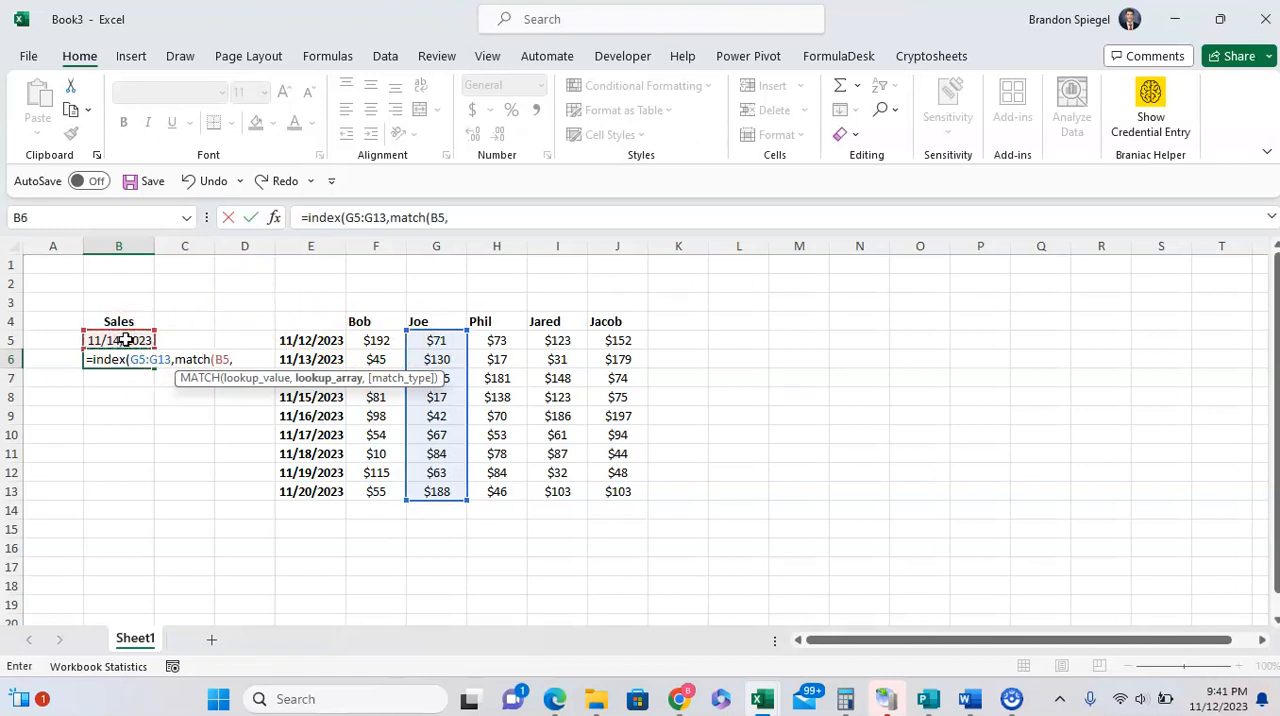
click(312, 340)
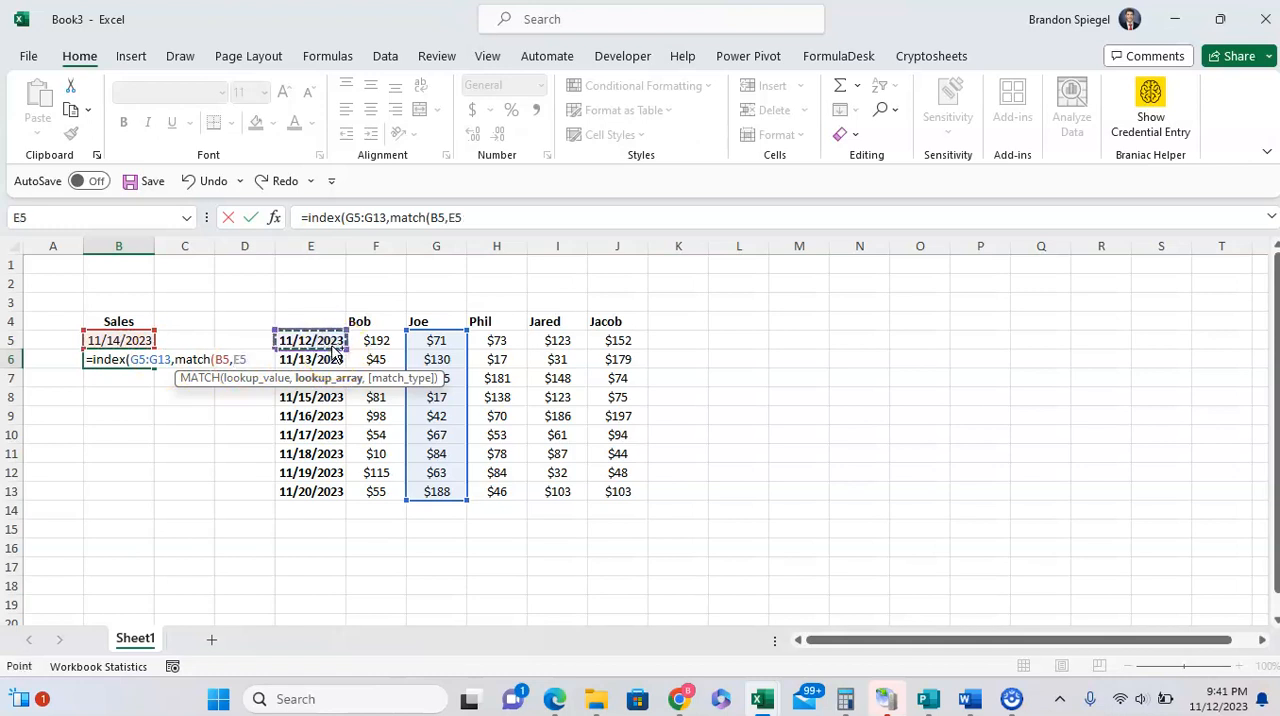
drag(310, 340, 310, 492)
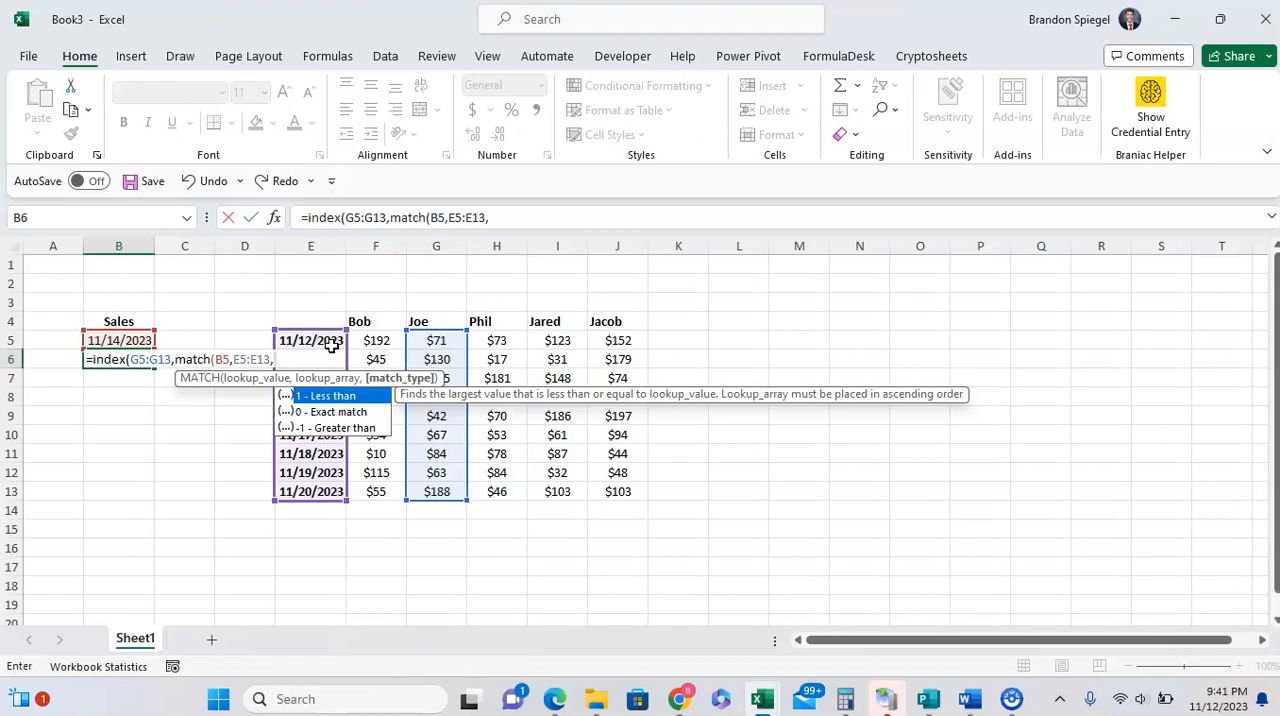
text(0)
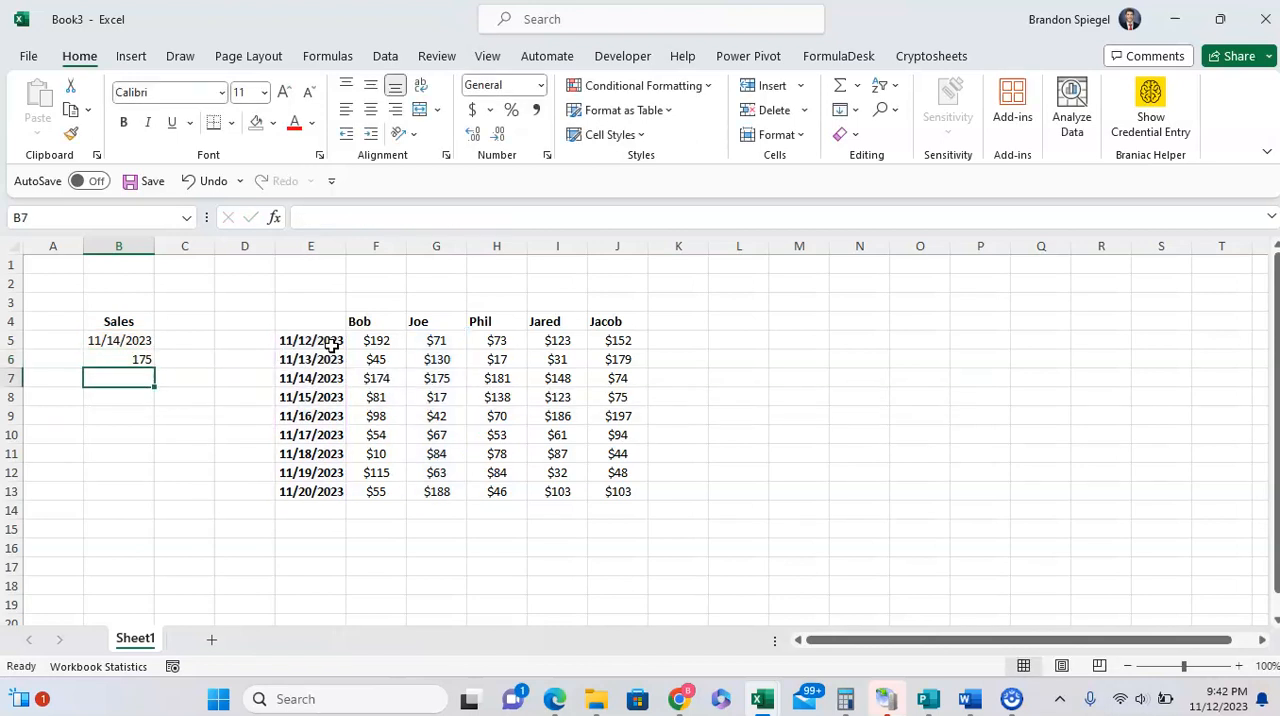
Format the B6 result as currency so it reads $175, then glance at the first date cell.
click(118, 340)
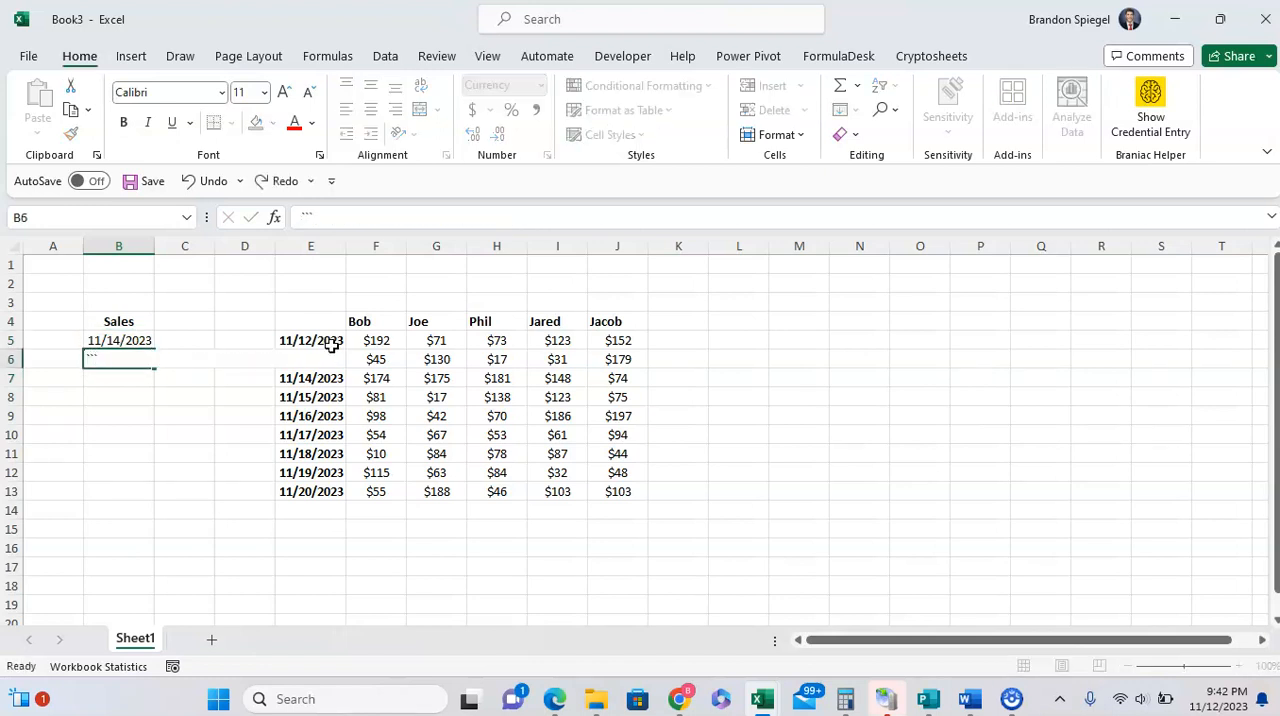
key(Enter)
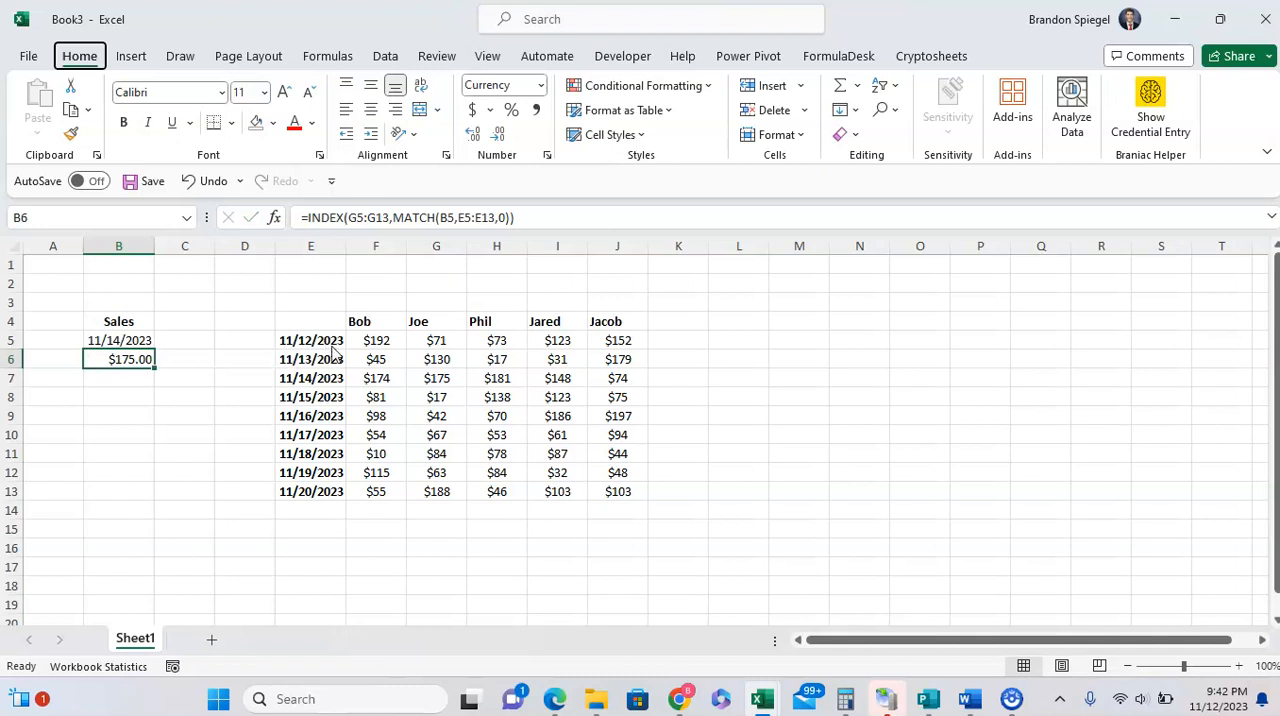
click(184, 340)
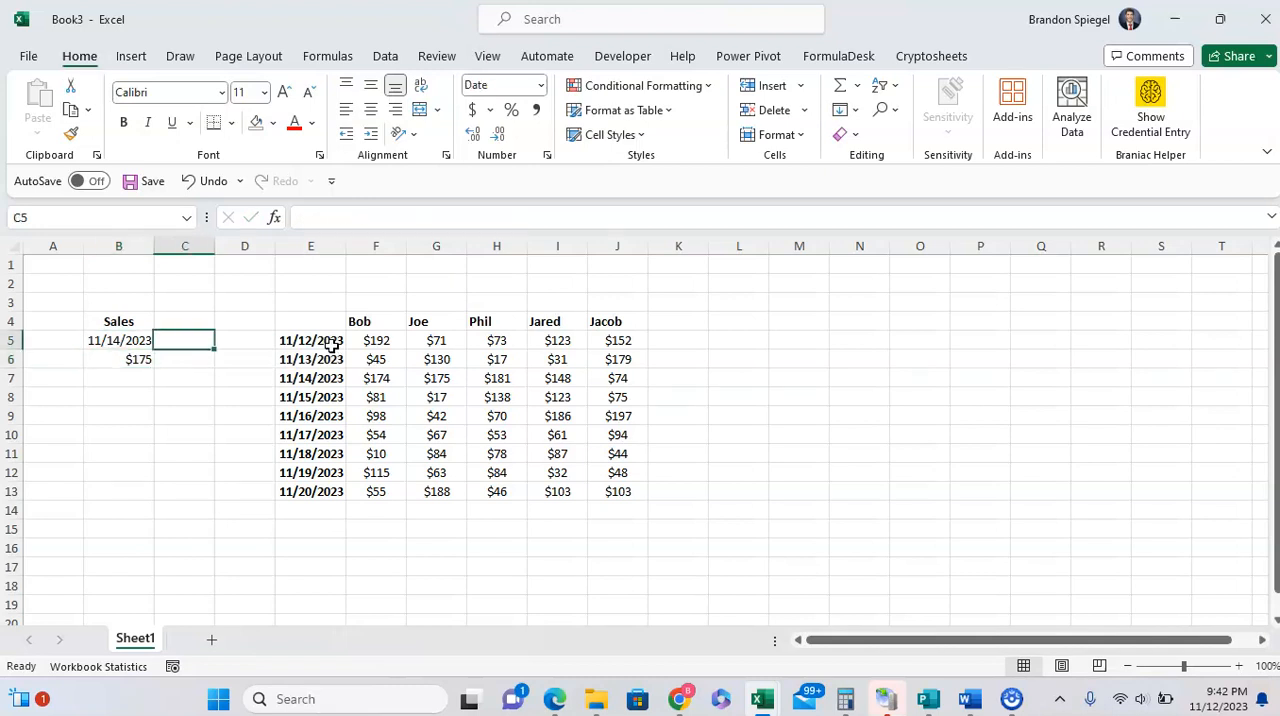
click(312, 340)
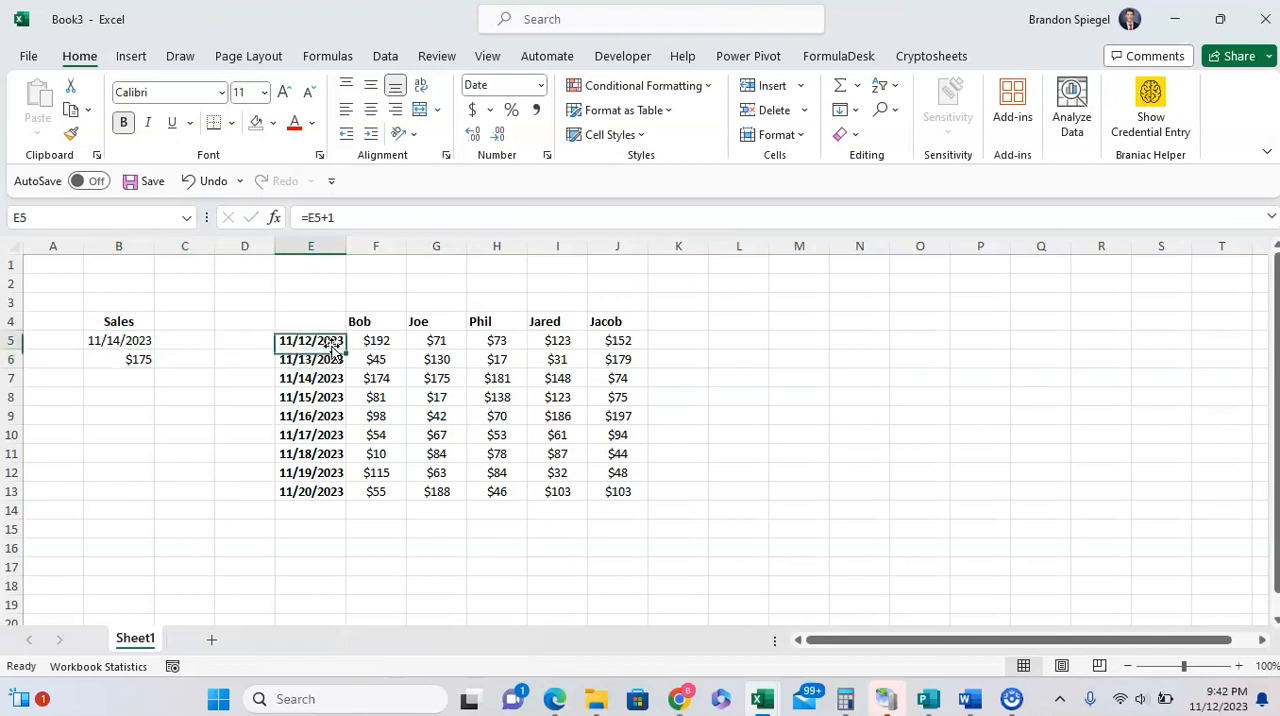
click(184, 360)
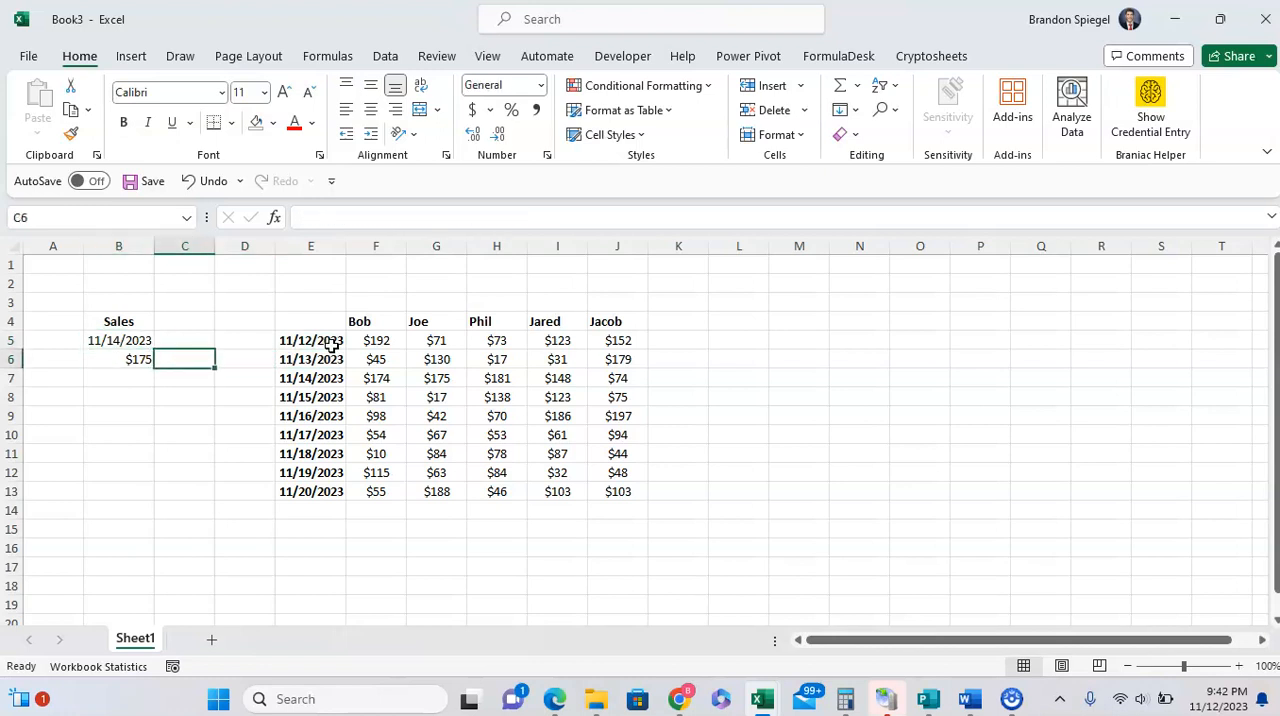
Inspect a later date and one of Bob's sales figures, then settle on B9 for the next lookup.
click(312, 396)
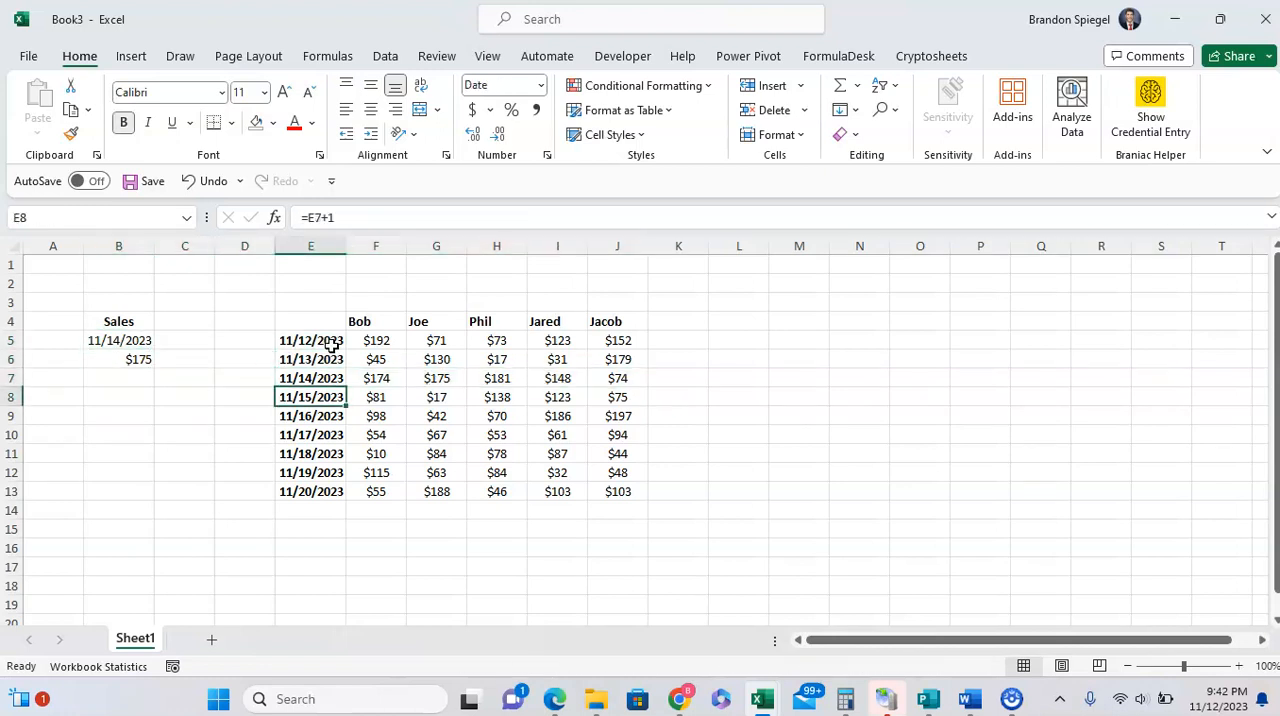
click(244, 396)
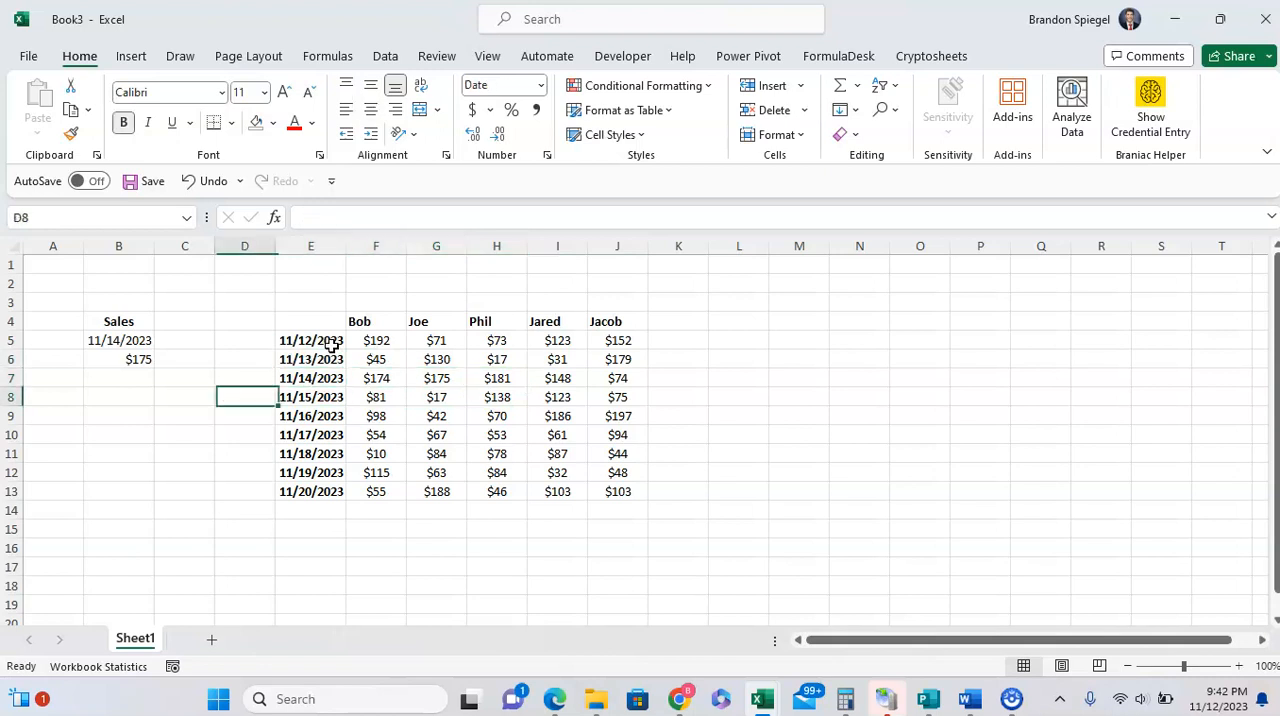
click(118, 396)
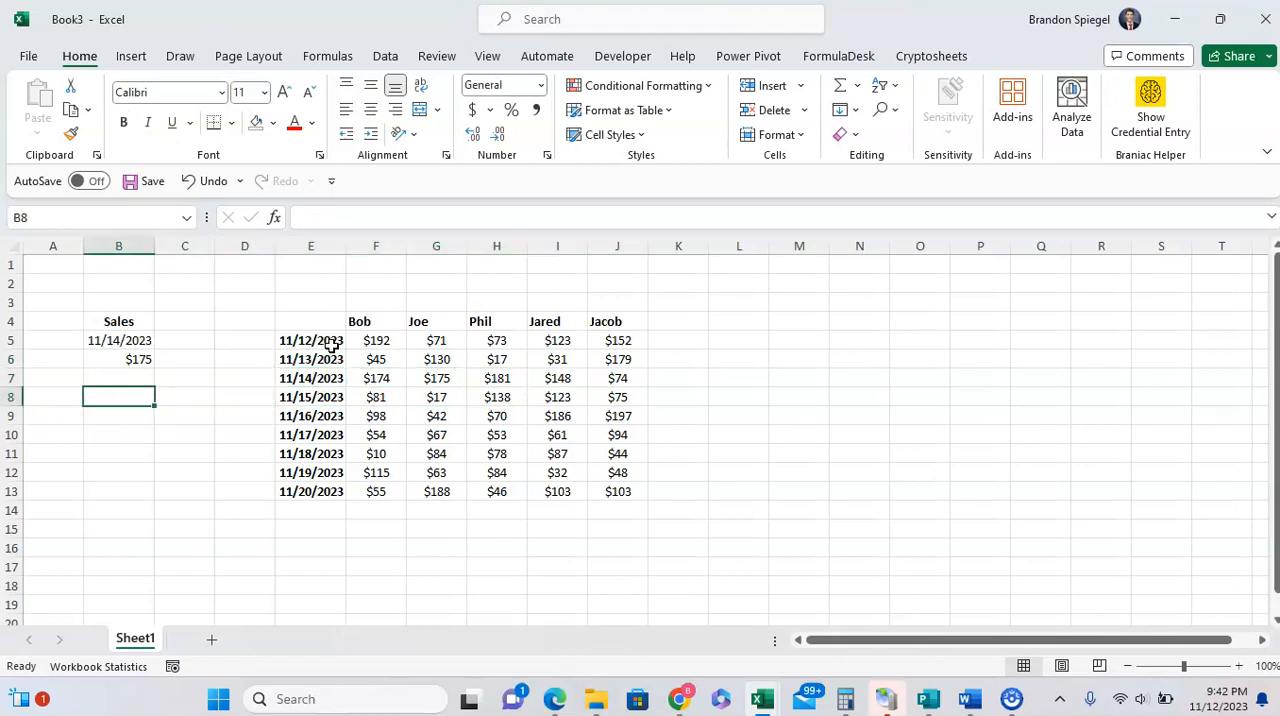
click(376, 396)
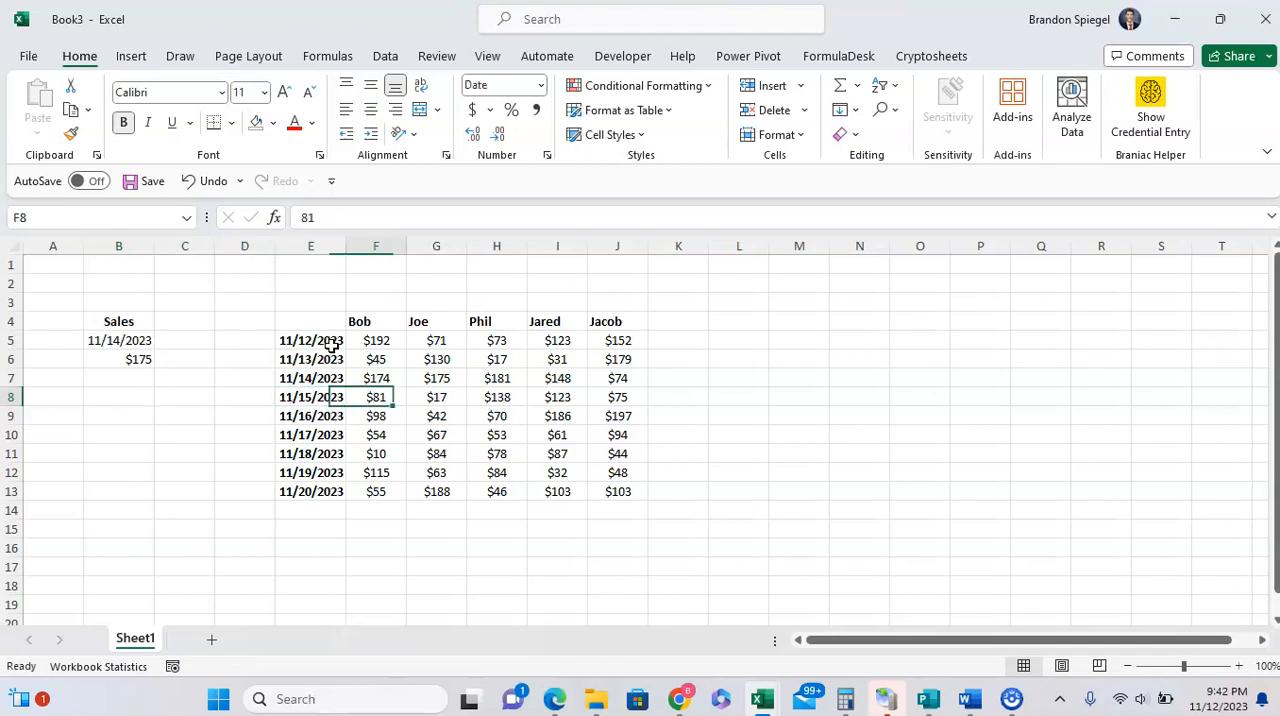
click(118, 416)
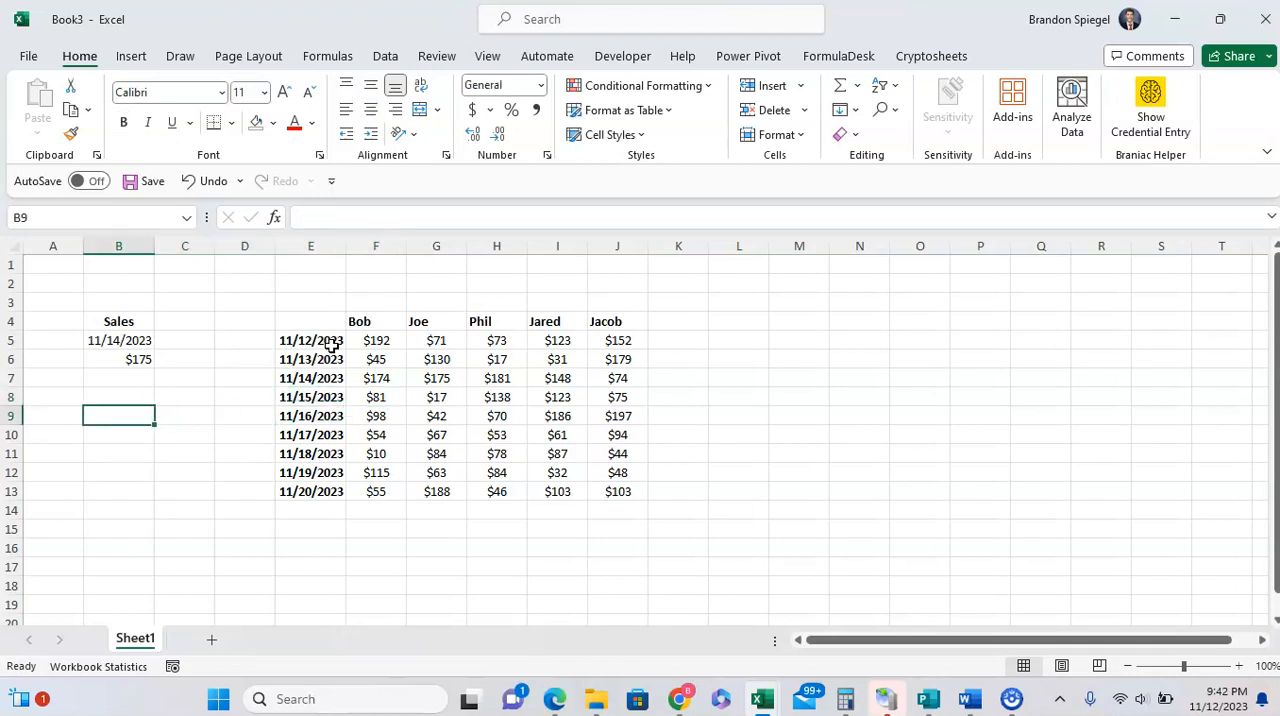
Enter the name Bob in B9 as the name to search for.
text(B)
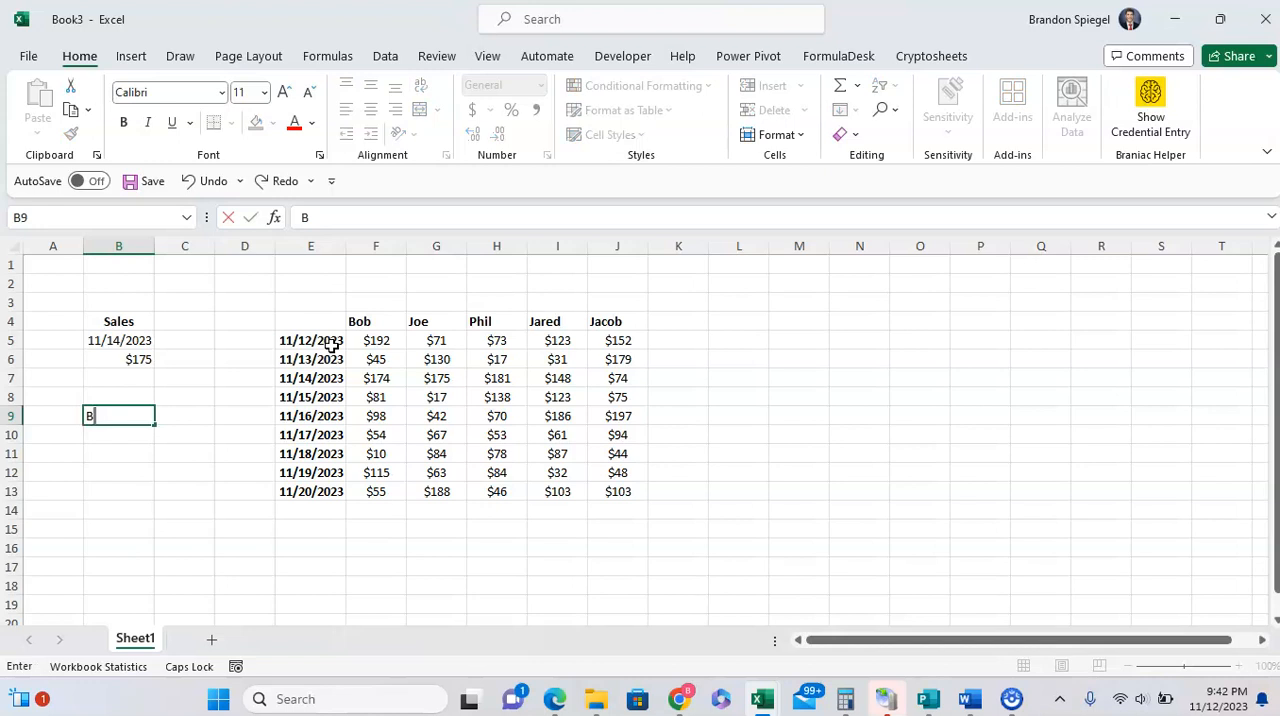
text(ob)
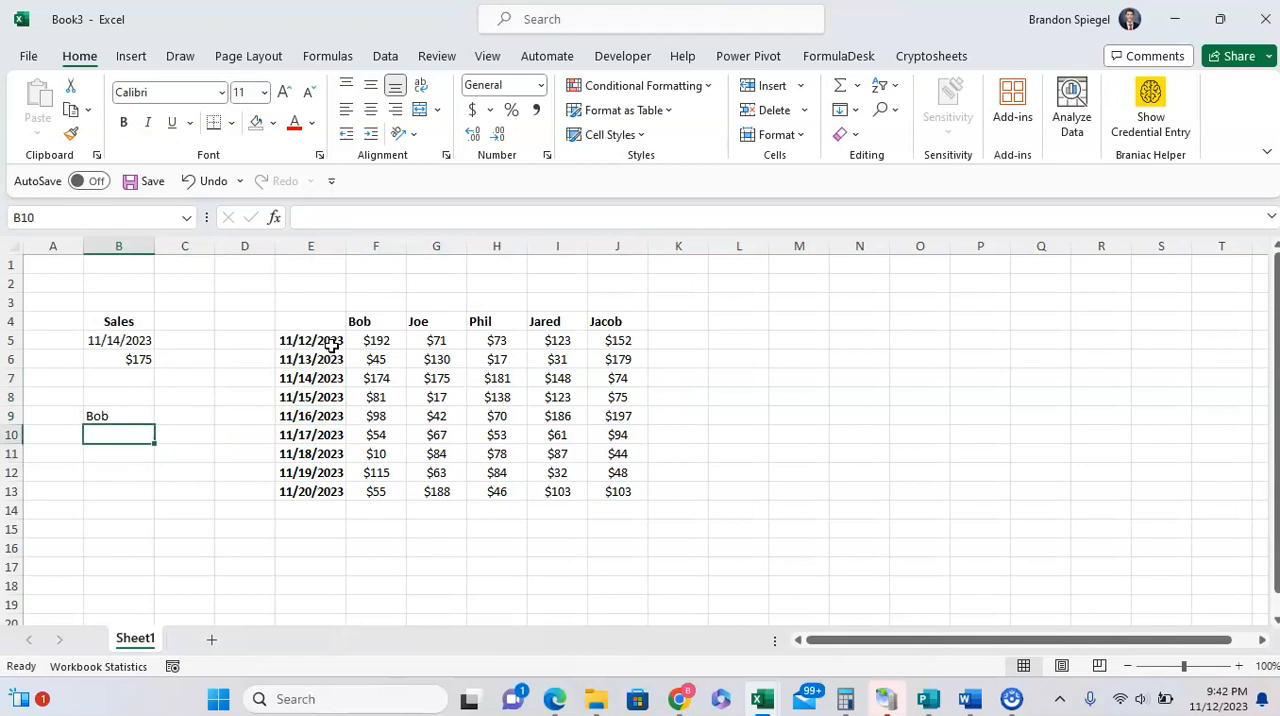
Begin =INDEX( in B10 over the 11/14/2023 row F7:J7, skip the row argument and start MATCH.
text(=index)
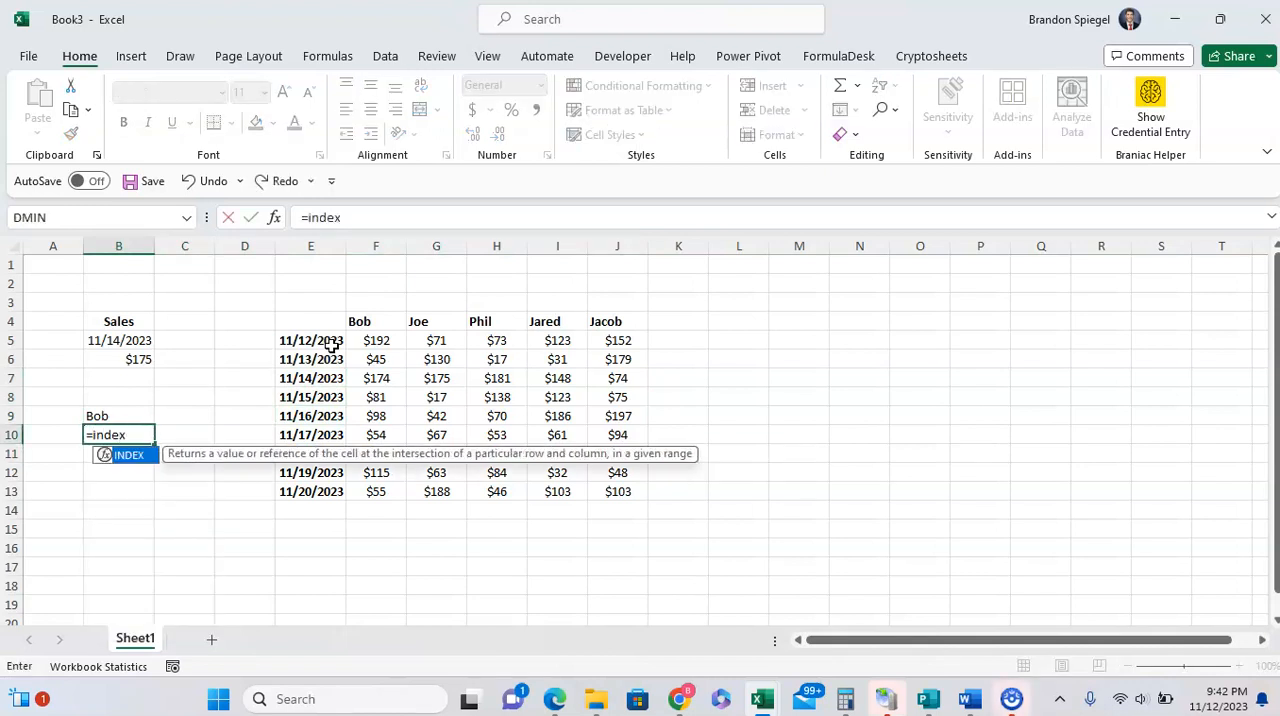
text(()
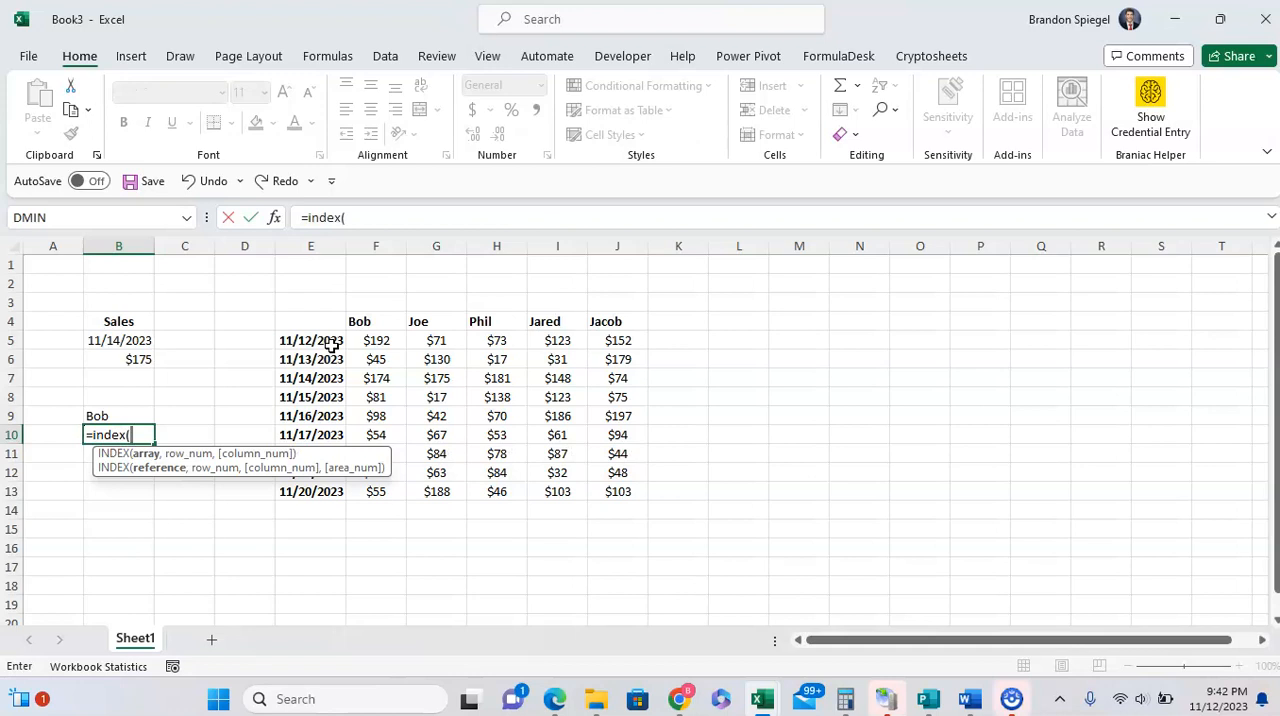
mouse_move(370, 384)
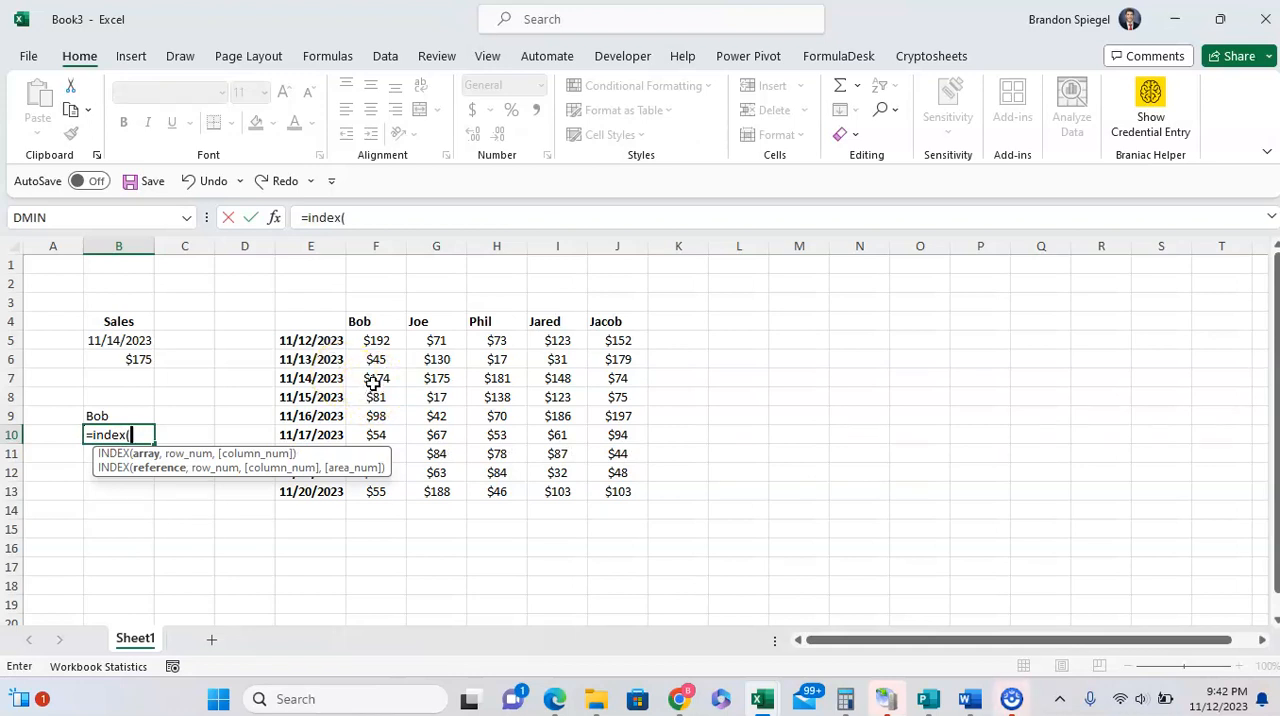
drag(376, 378, 616, 378)
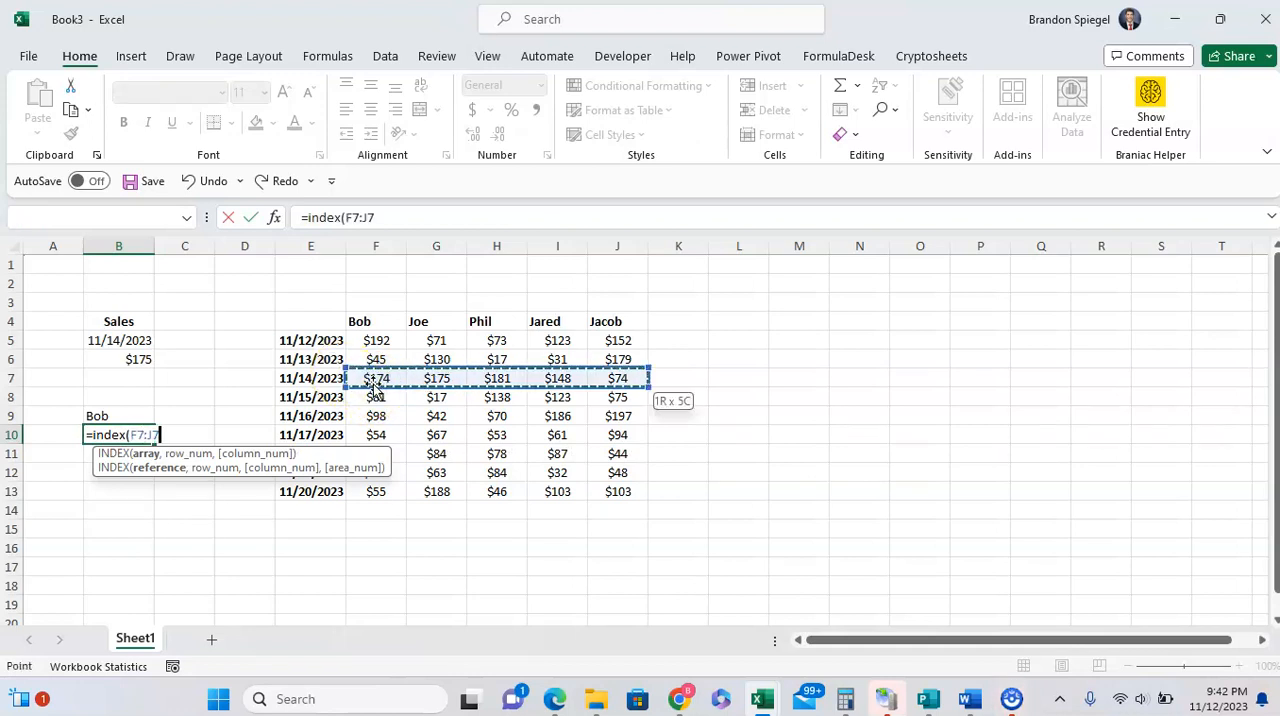
text(,)
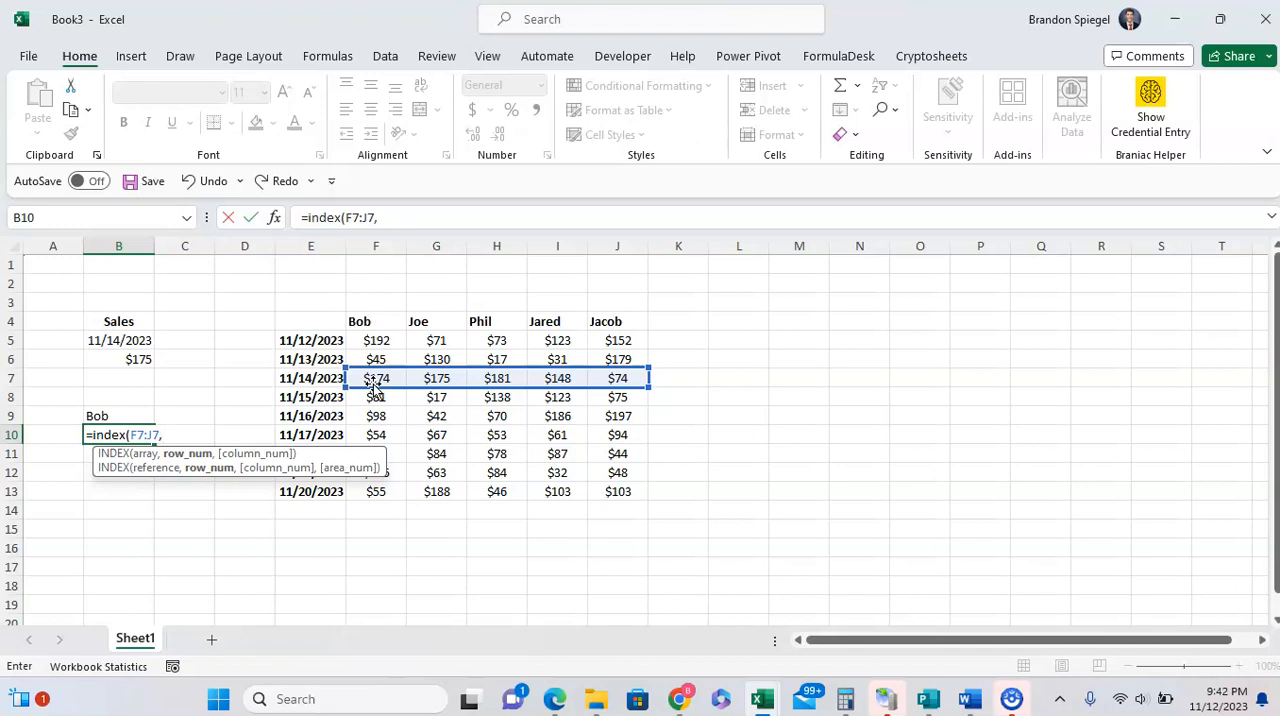
text(,)
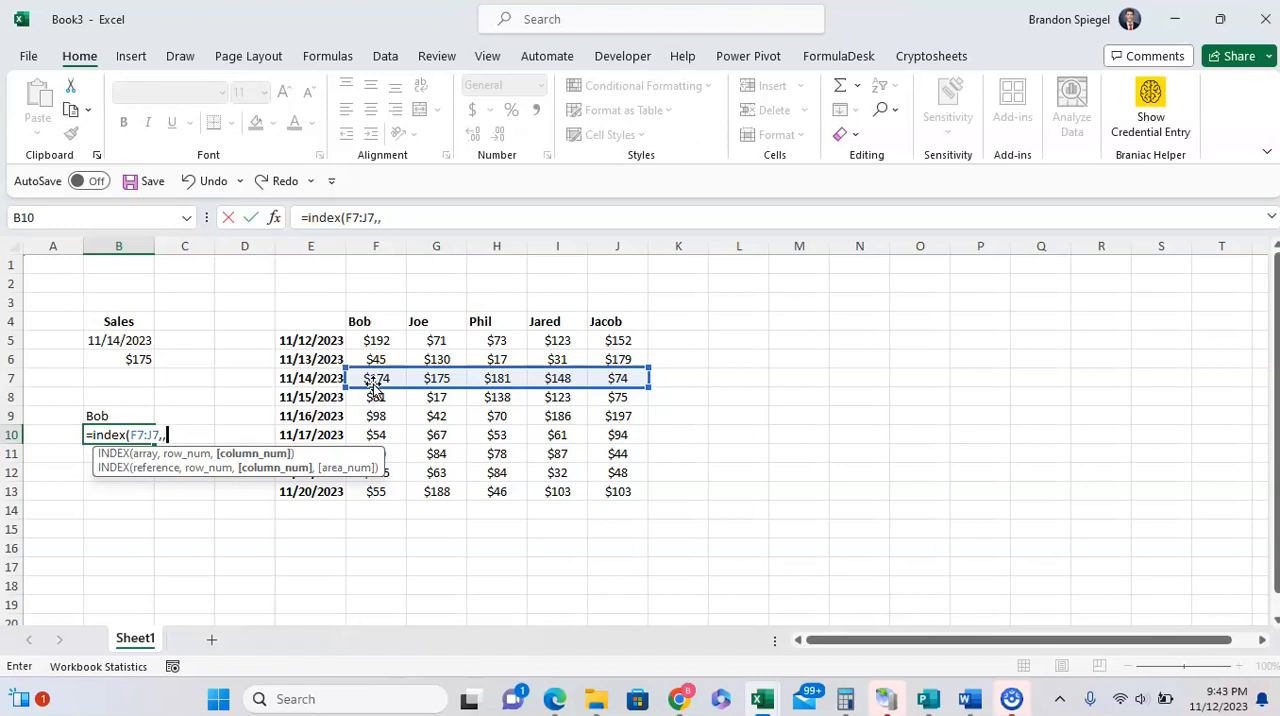
text(m)
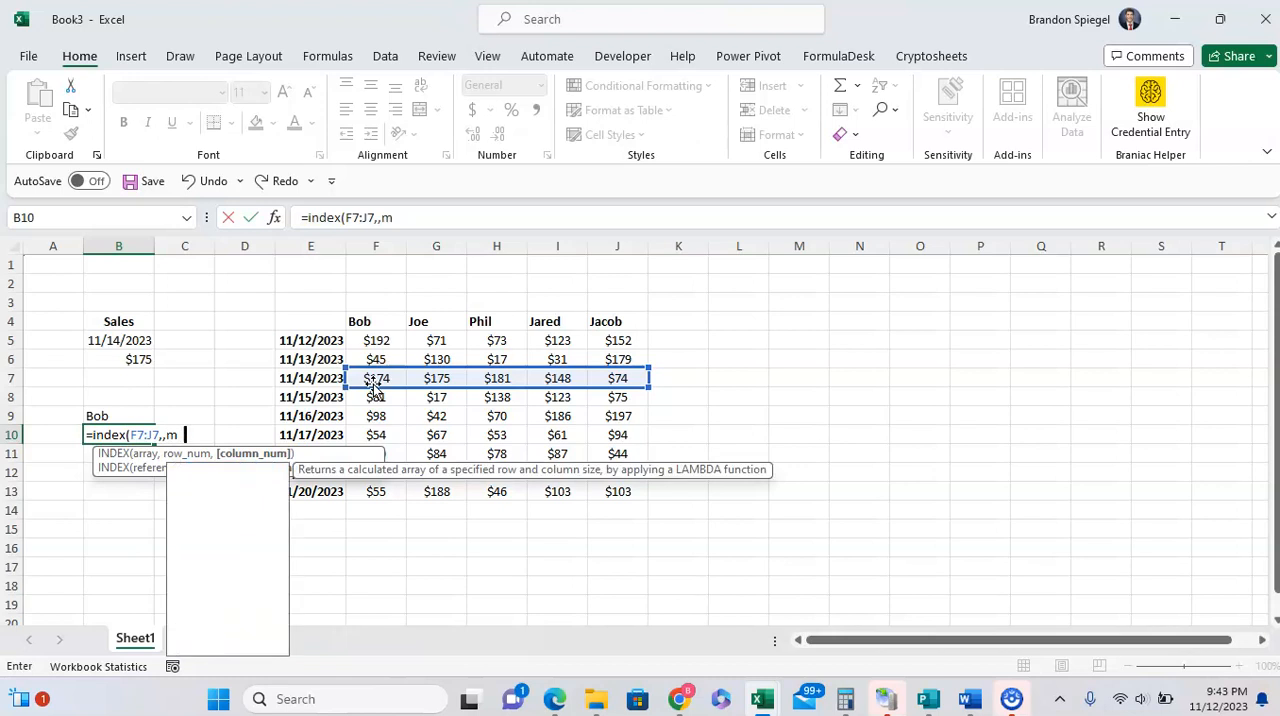
text(atch)
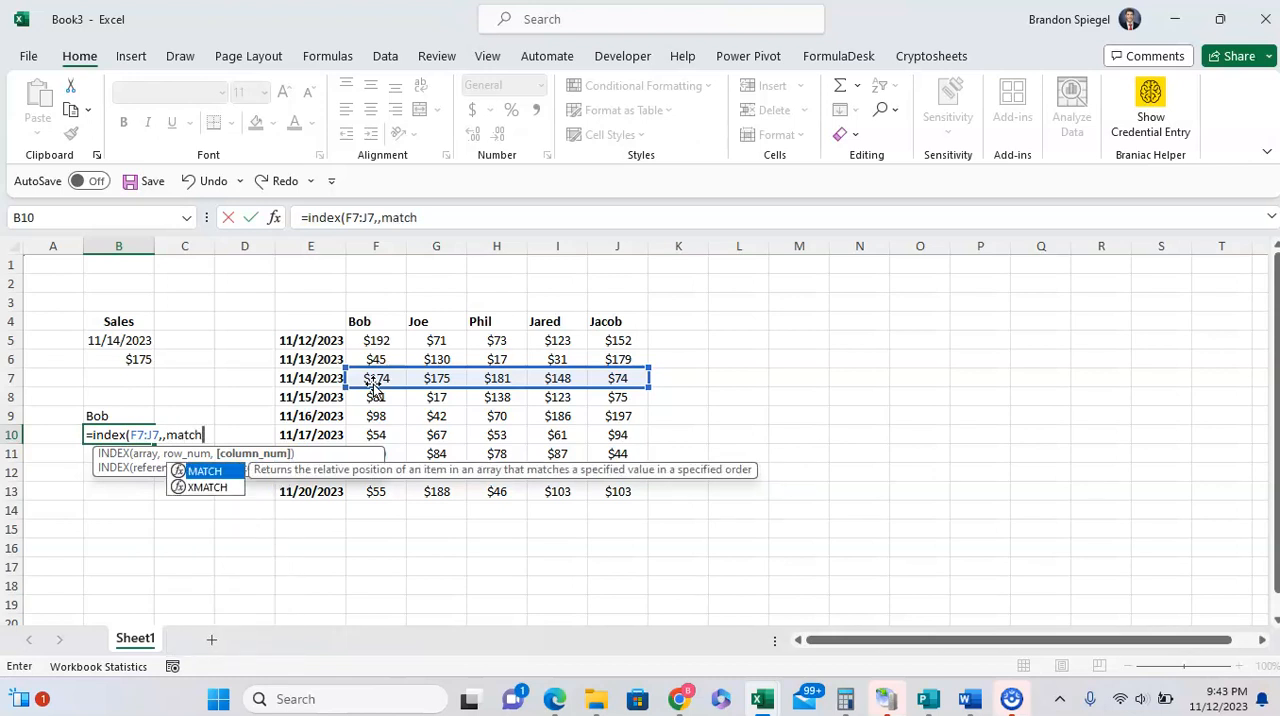
Complete MATCH with B9 against name headers F4:J4, exact match 0, then change B9 to Phil for $181.
text(()
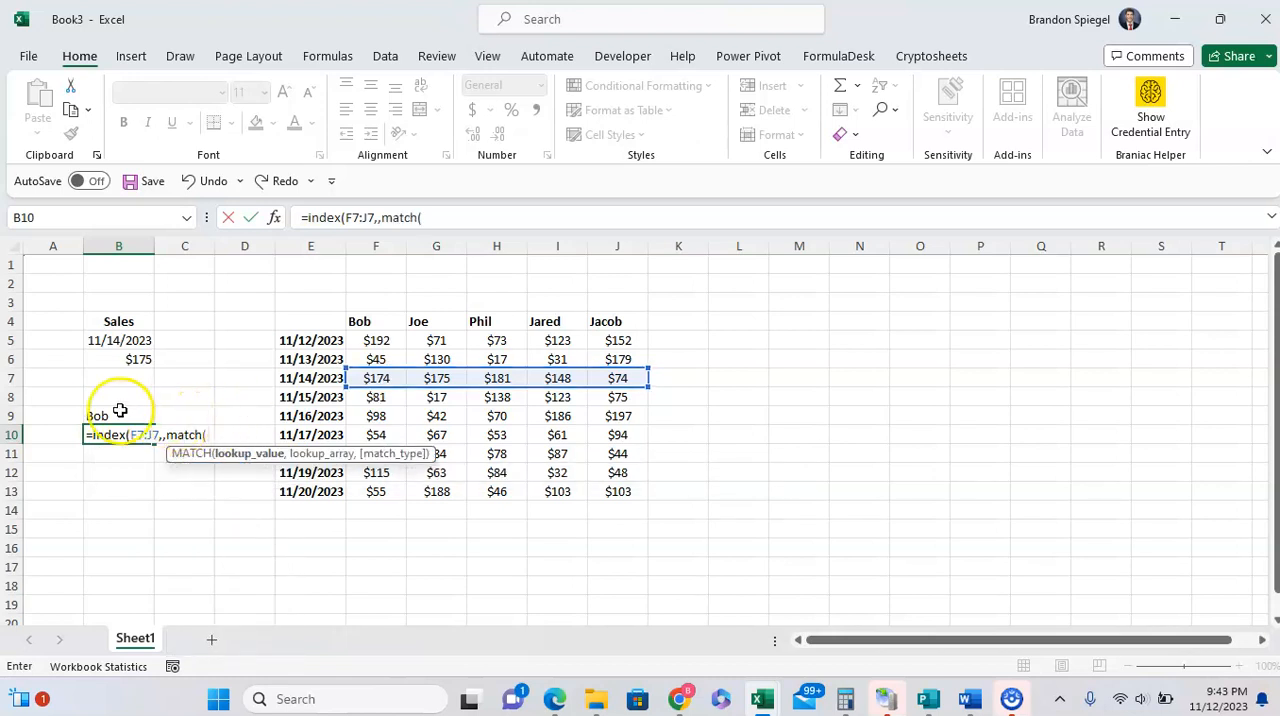
click(100, 416)
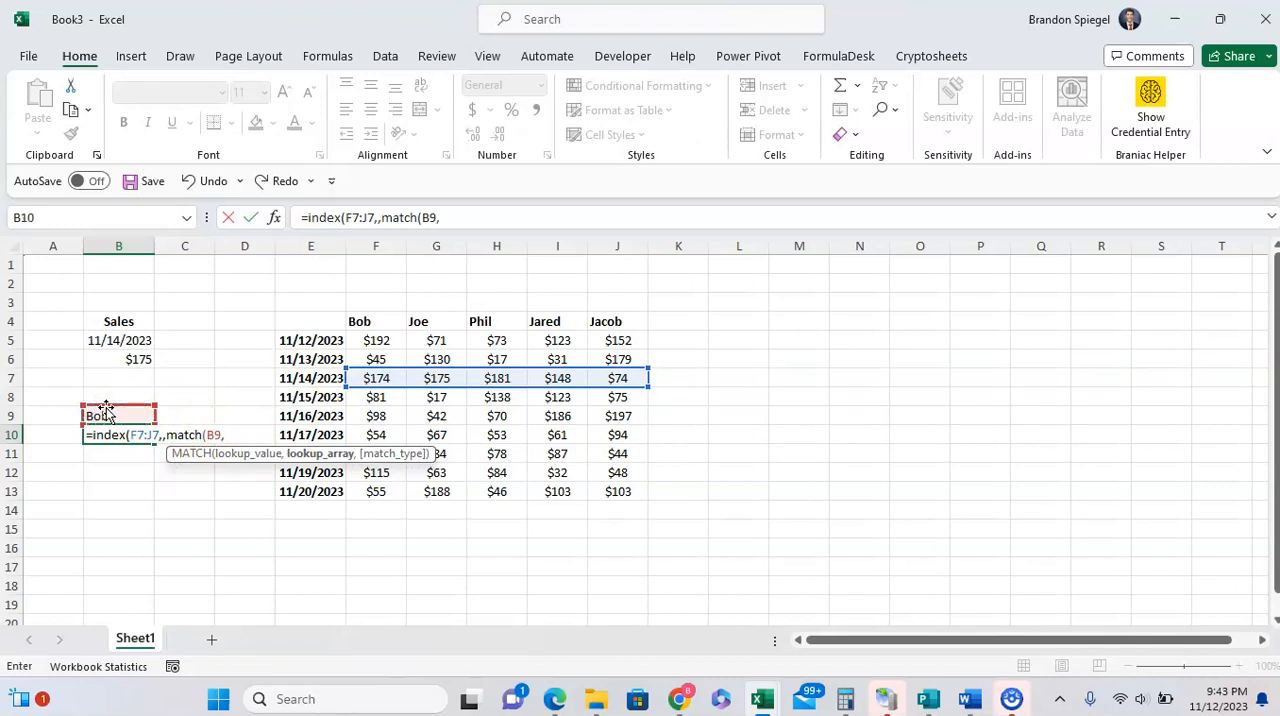
click(376, 320)
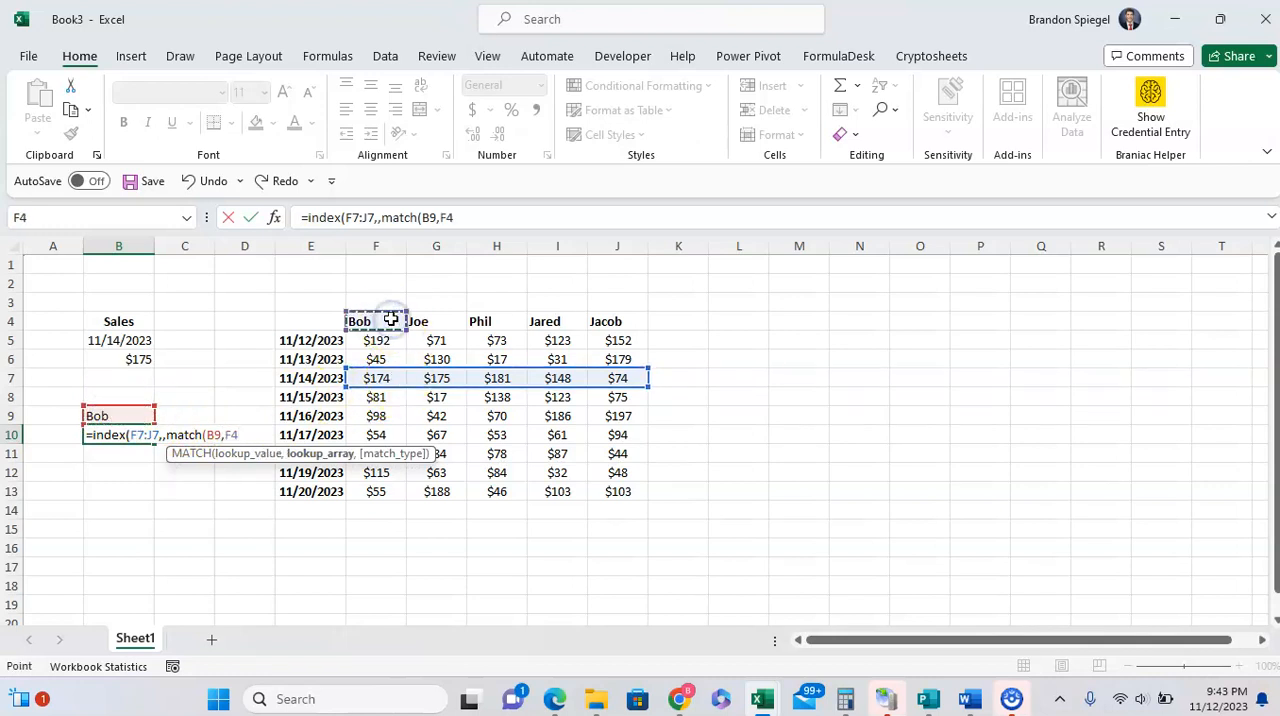
drag(358, 320, 618, 320)
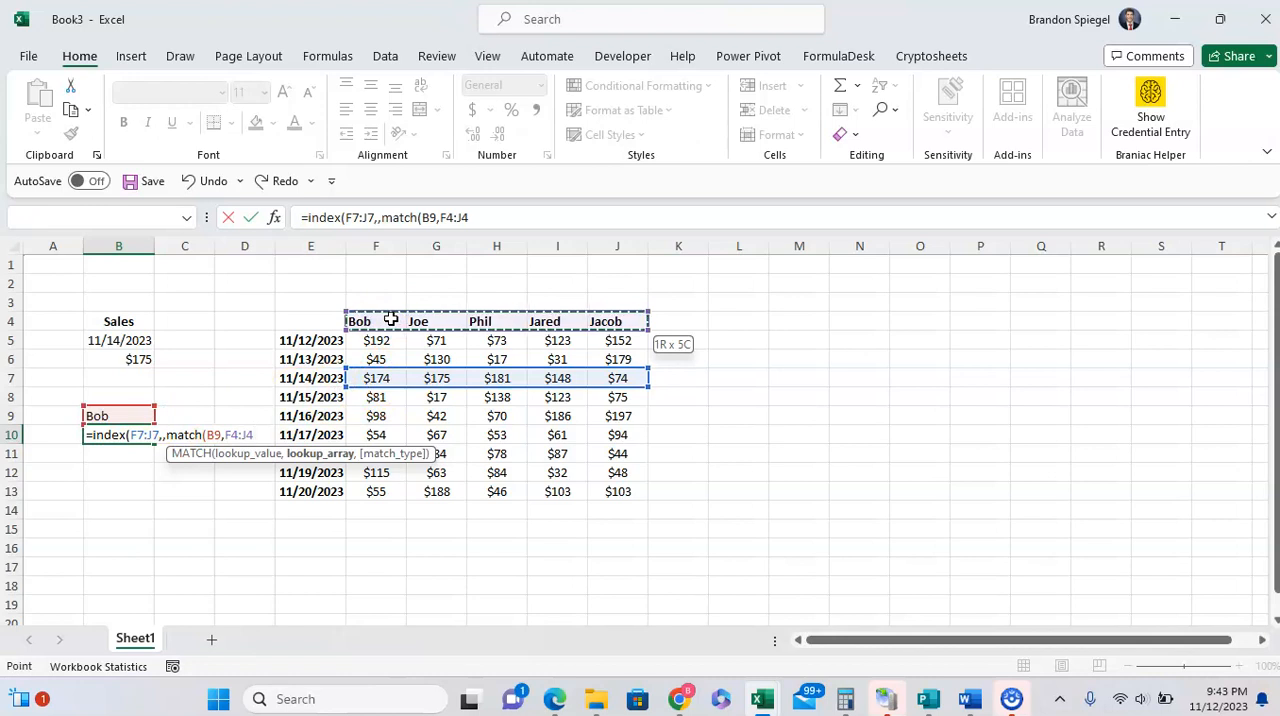
text(,)
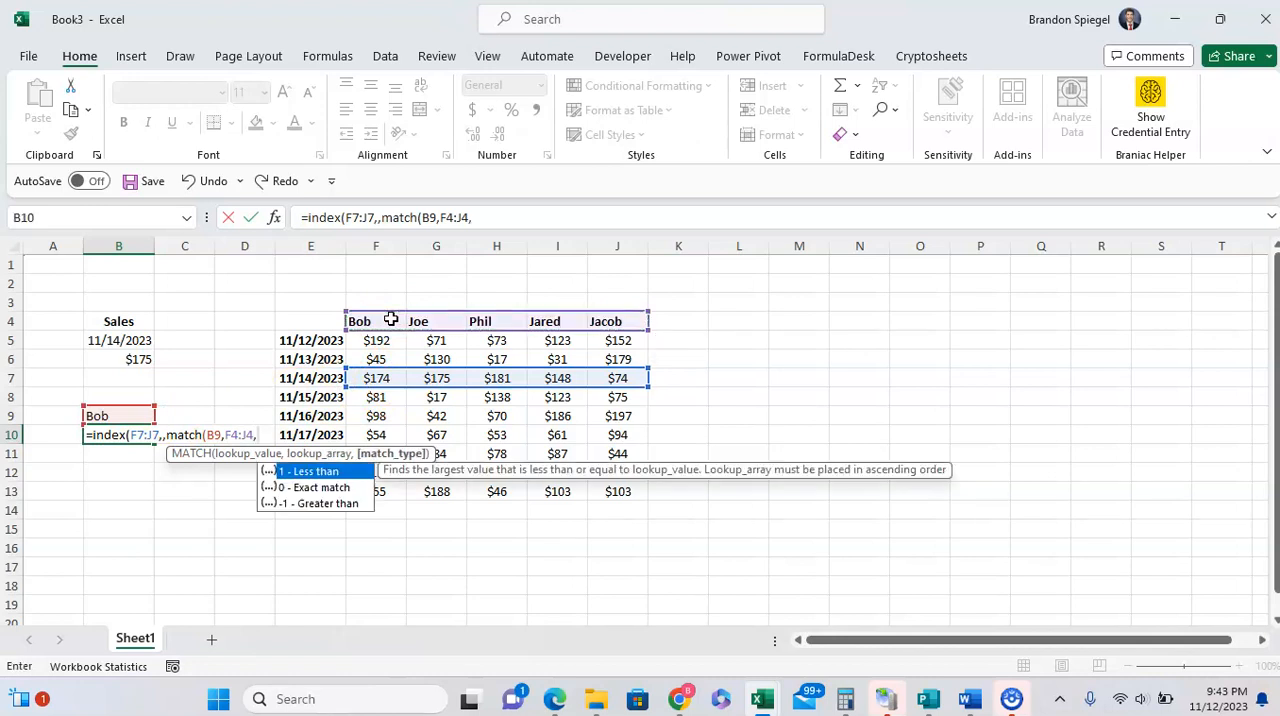
text(0)
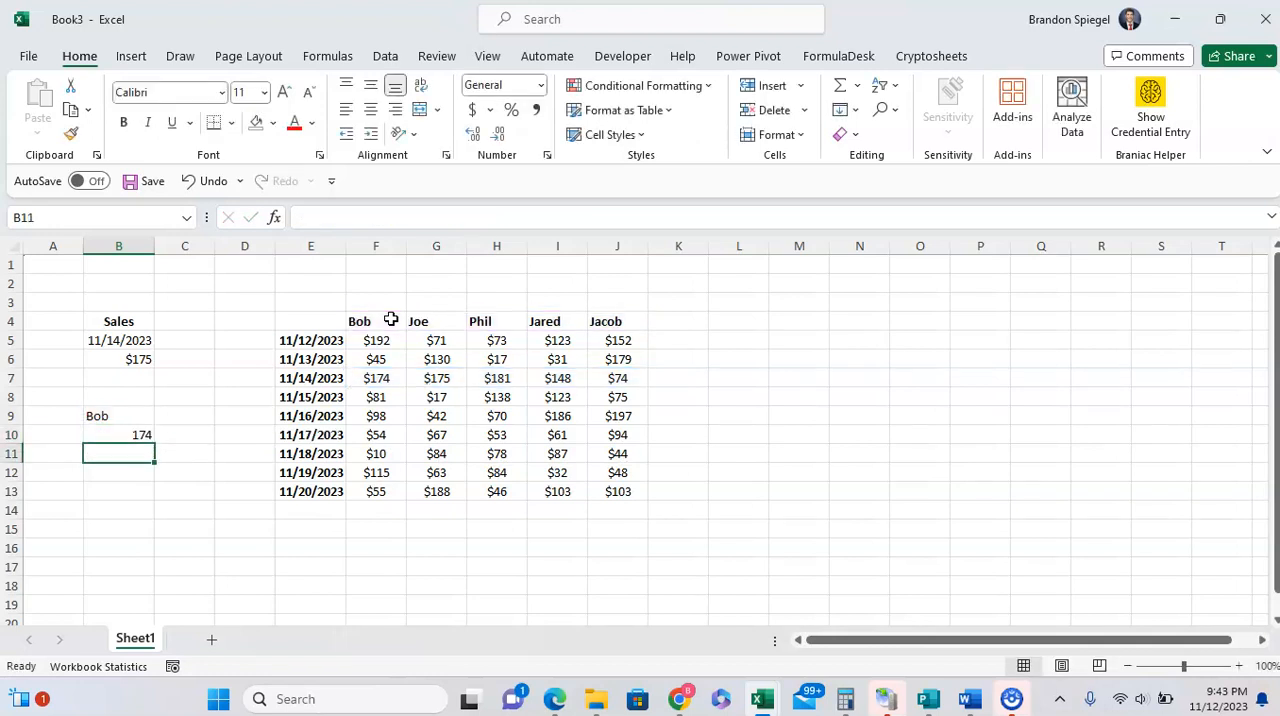
click(118, 434)
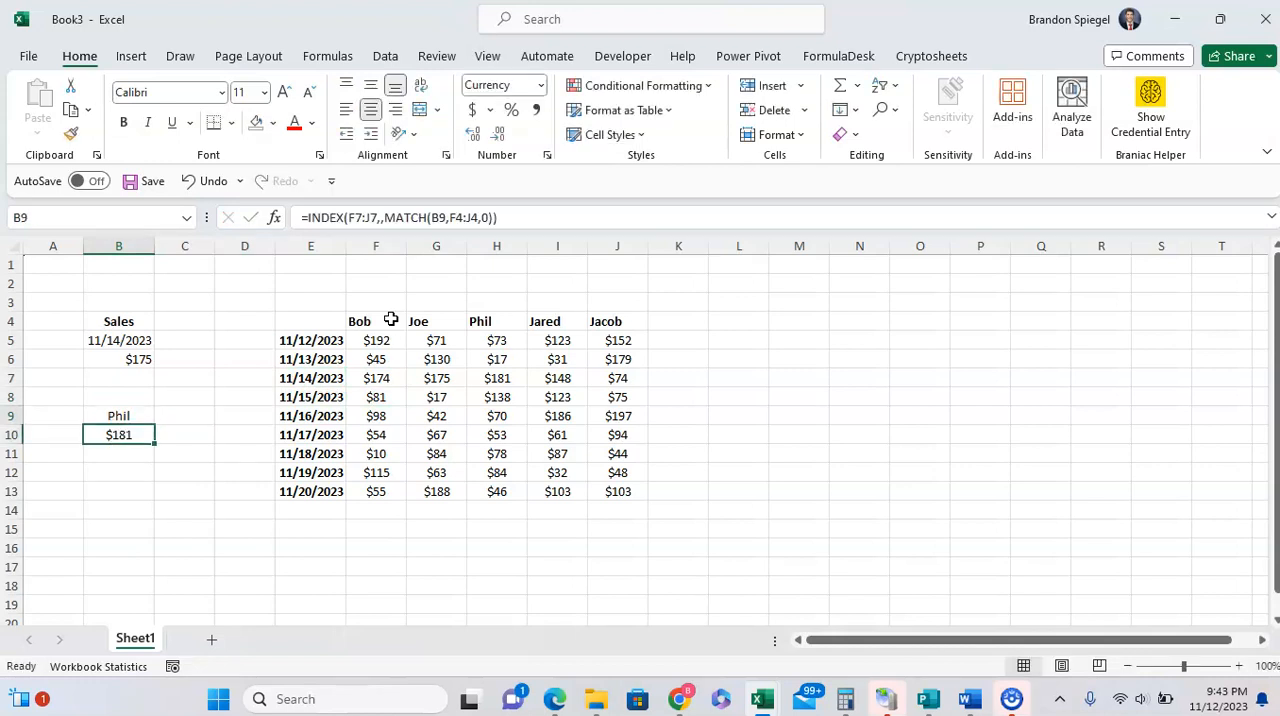
click(376, 378)
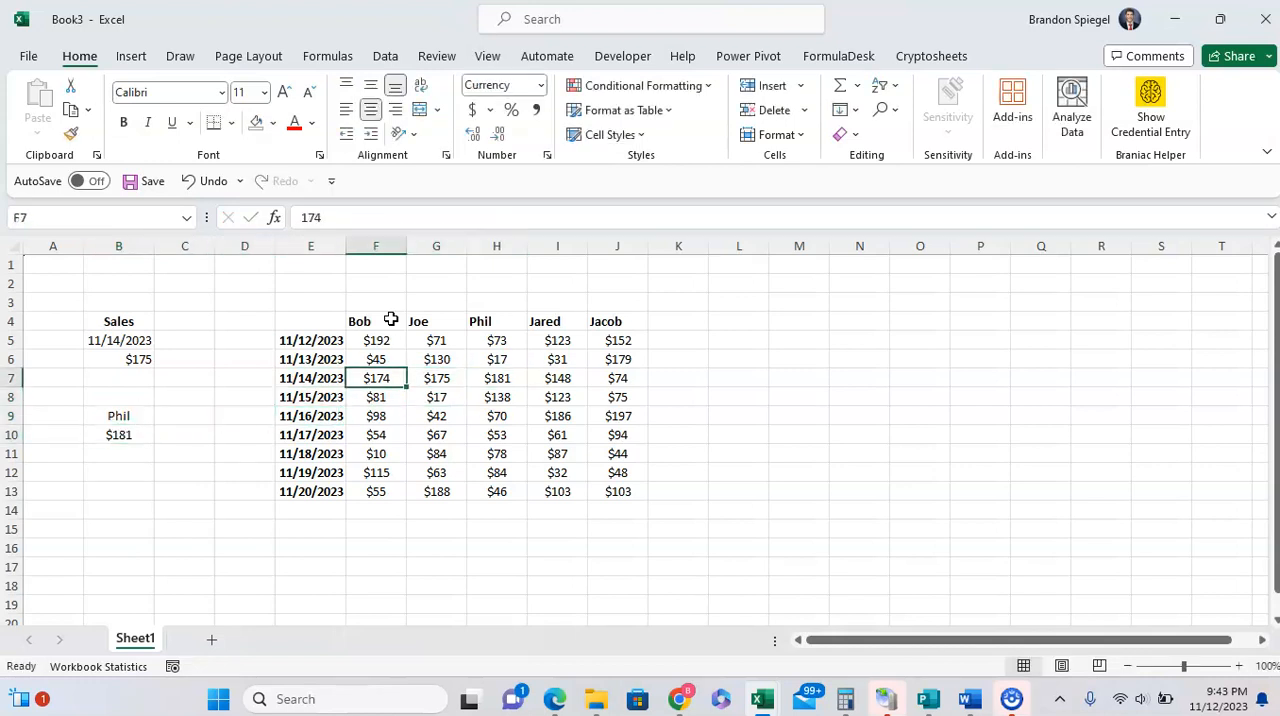
click(118, 434)
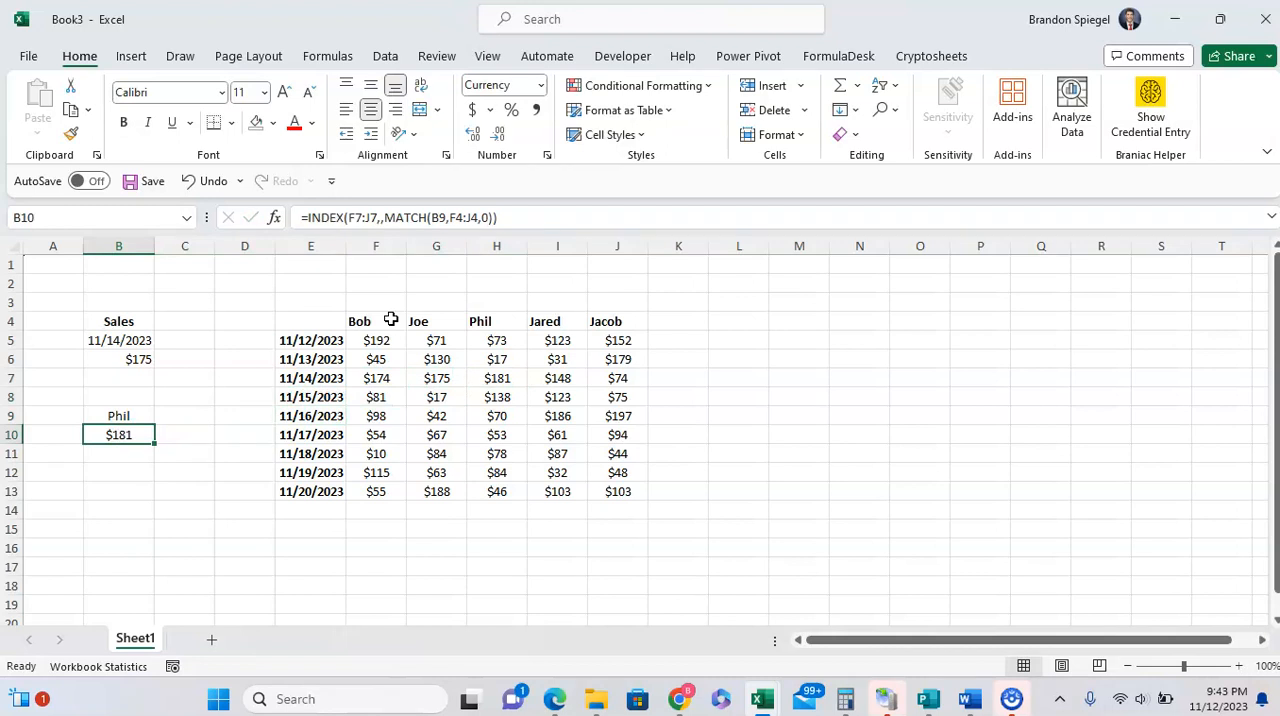
double_click(118, 434)
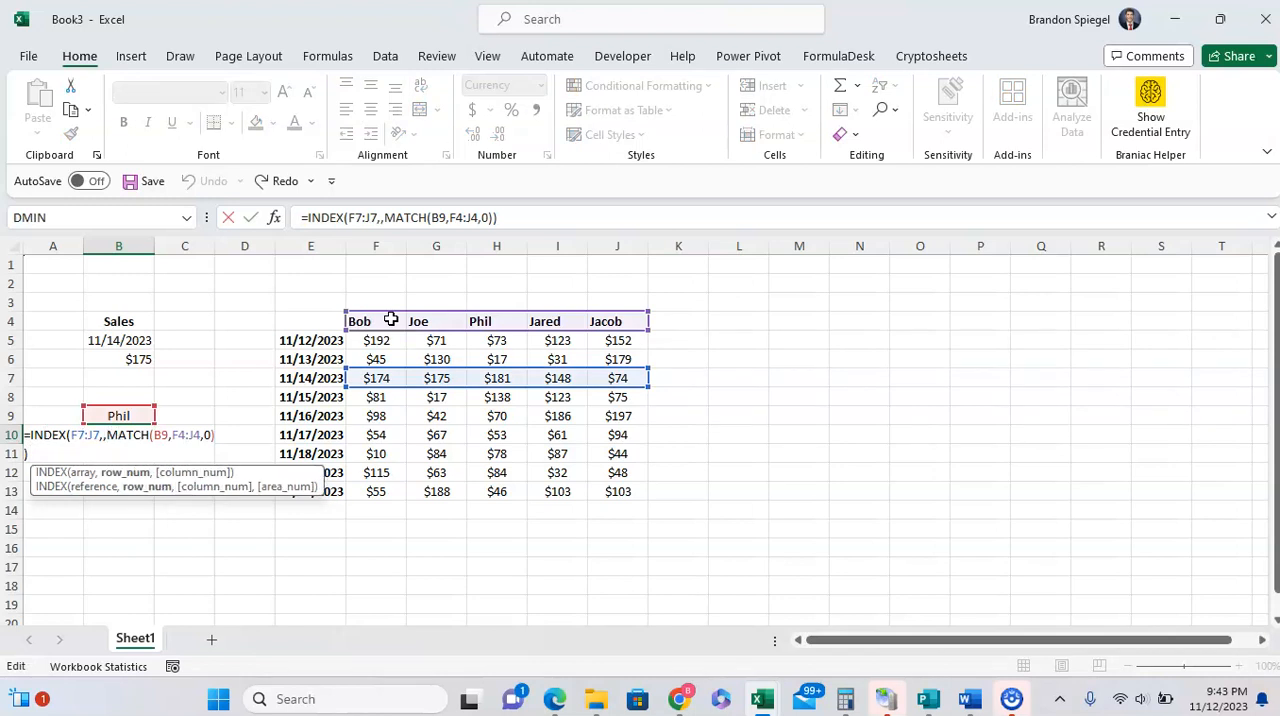
key(Enter)
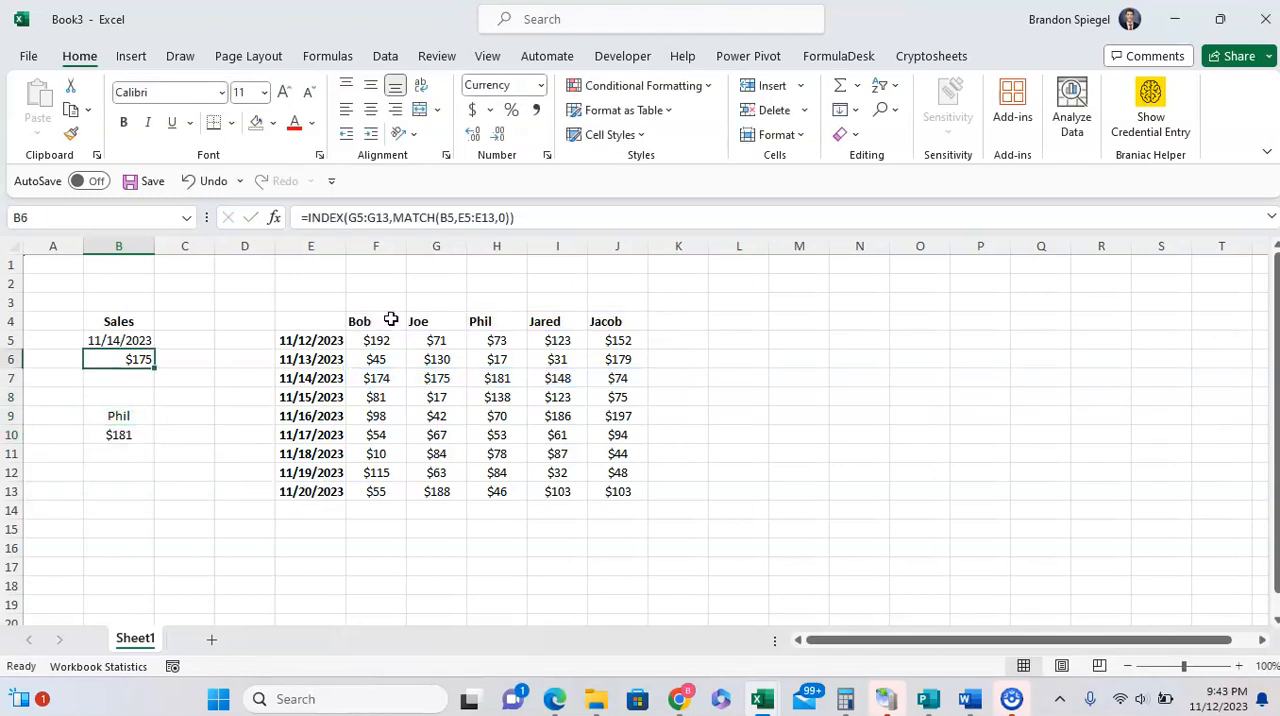
double_click(118, 360)
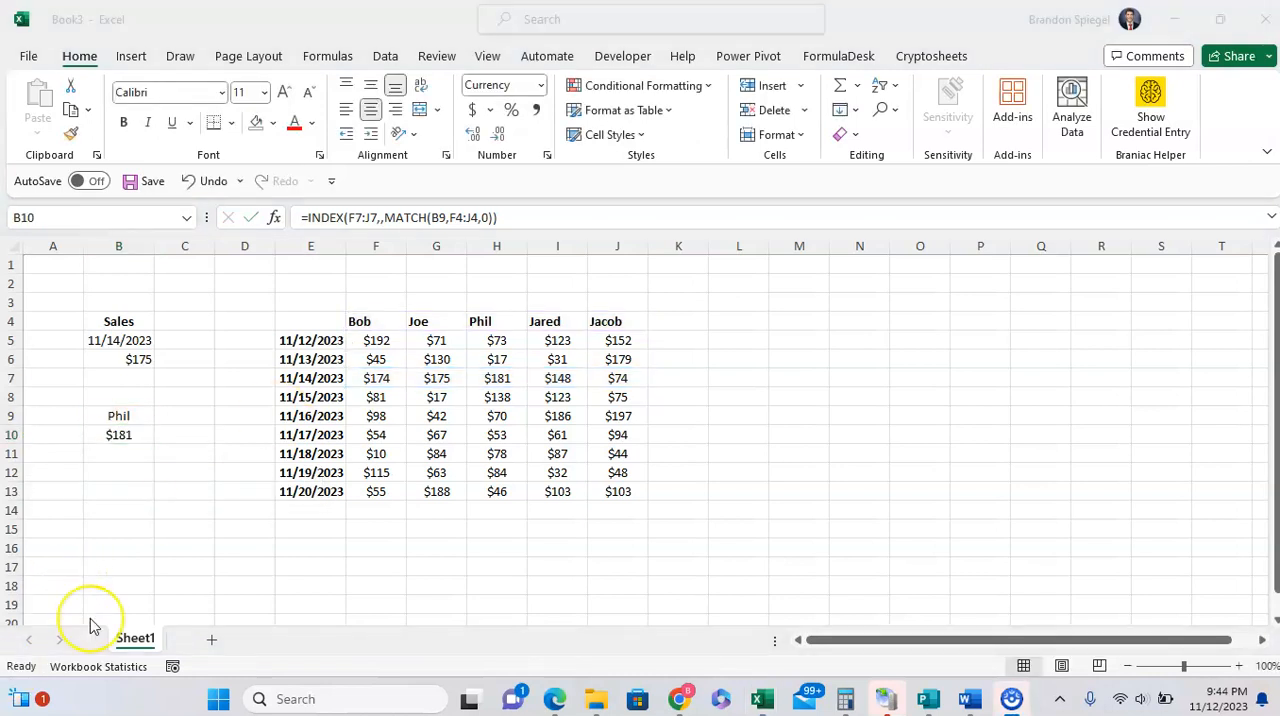
mouse_move(140, 530)
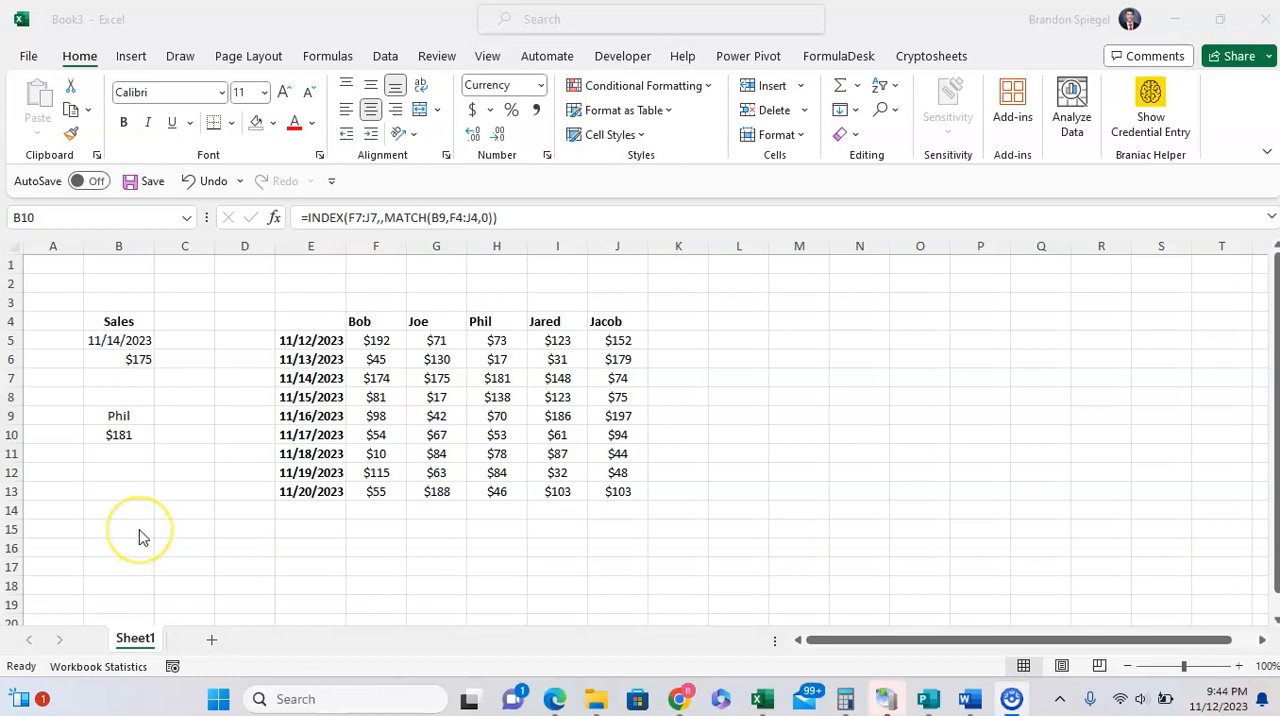
mouse_move(140, 530)
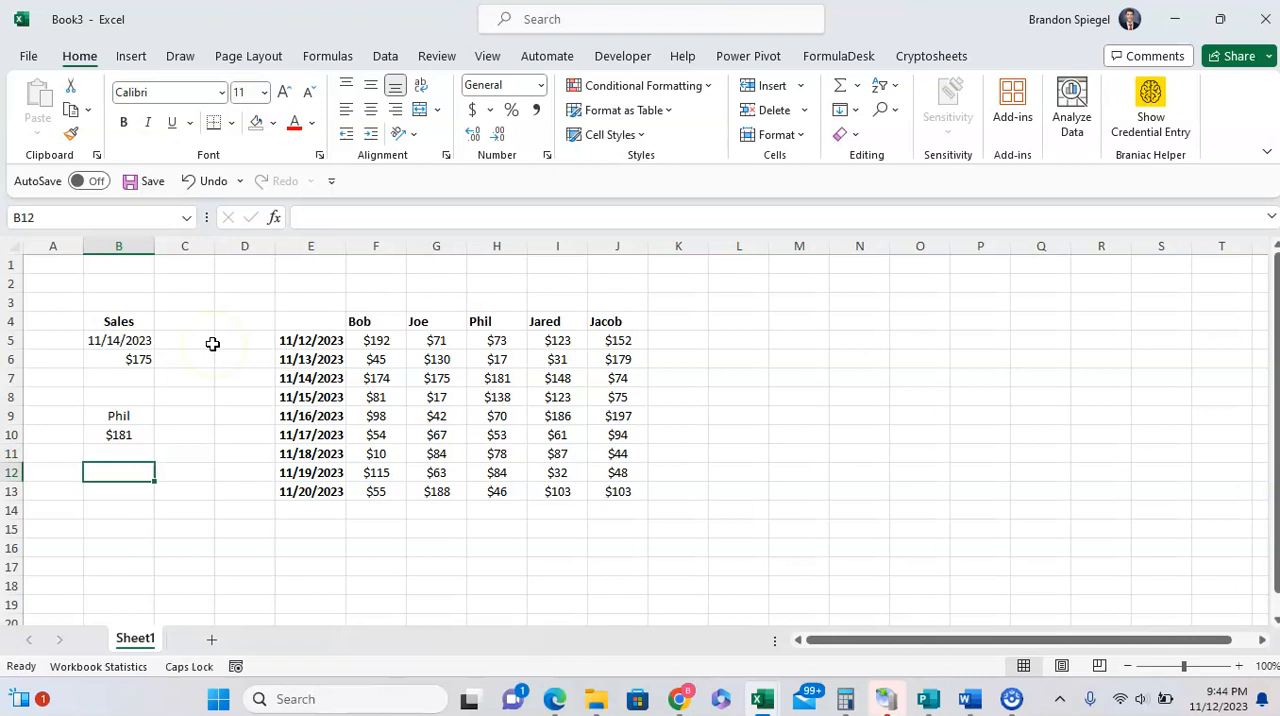
Enter Jared in B12 and 11/15/2023 in C12, then begin =INDEX in B13.
text(Jared)
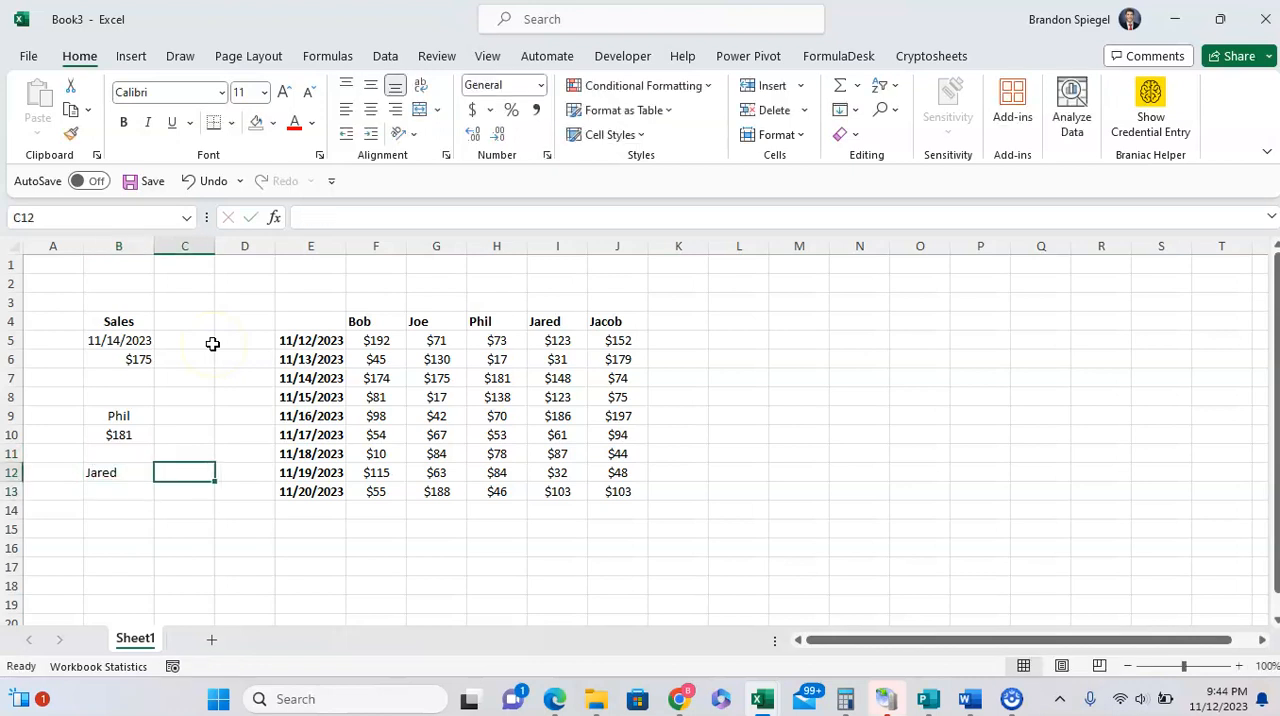
text(11/15/2023)
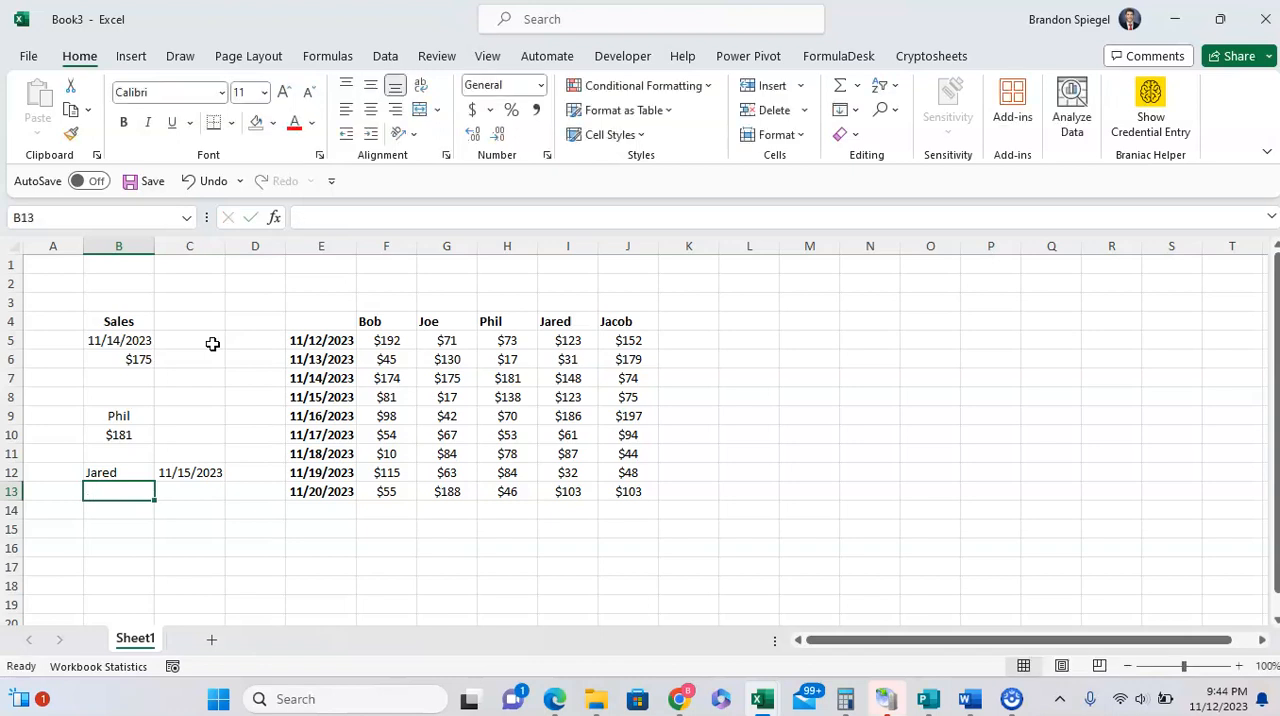
text(=index)
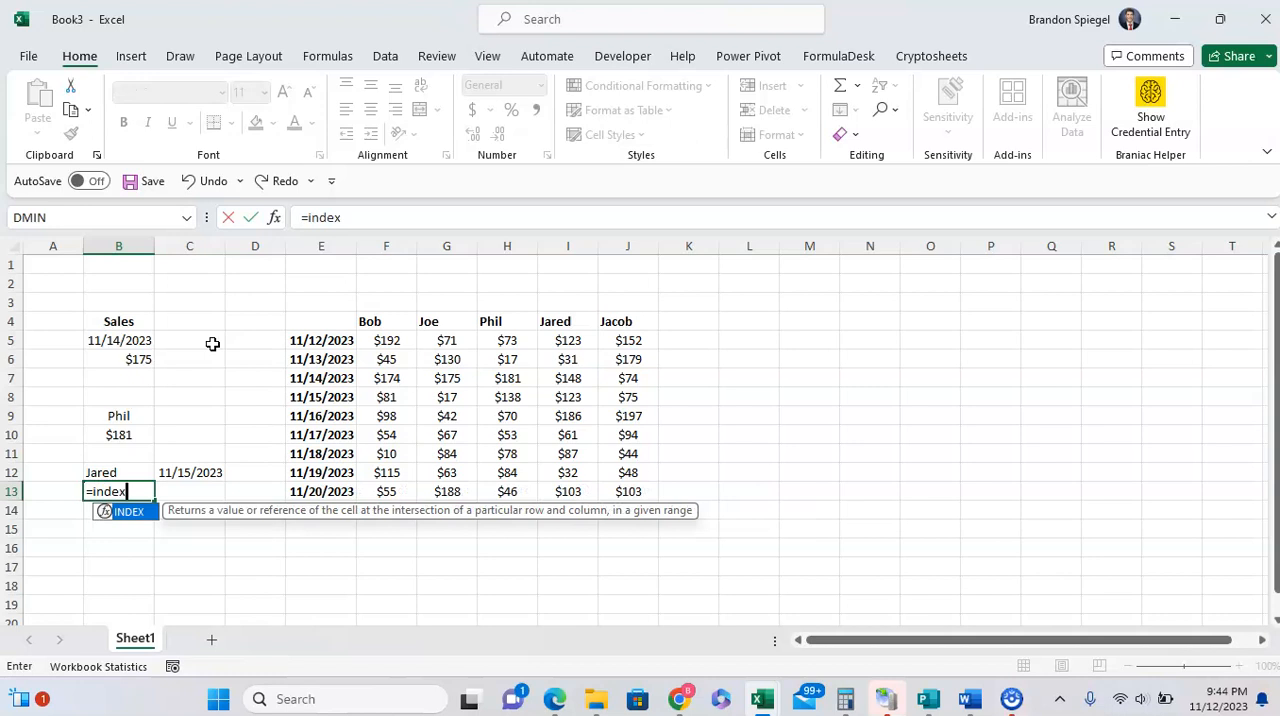
Index the whole grid F5:J13 with a row MATCH of C12 against dates E5:E13, exact match 0.
text(()
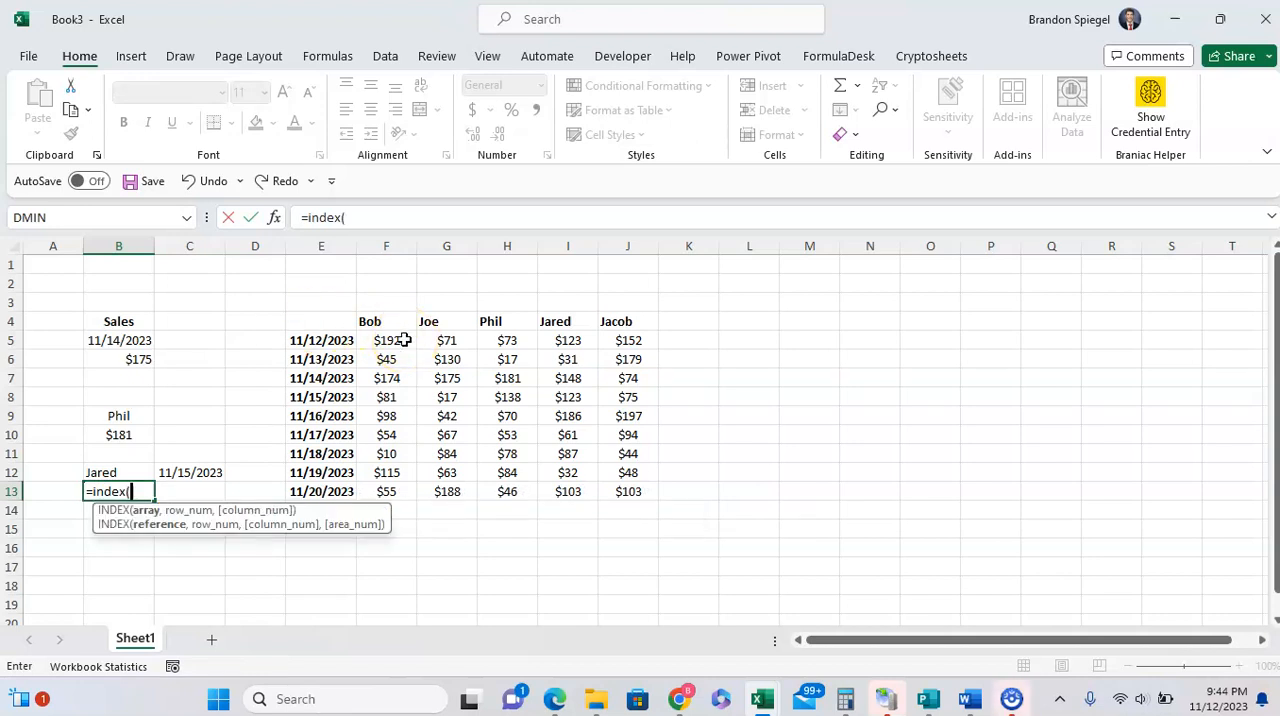
click(386, 340)
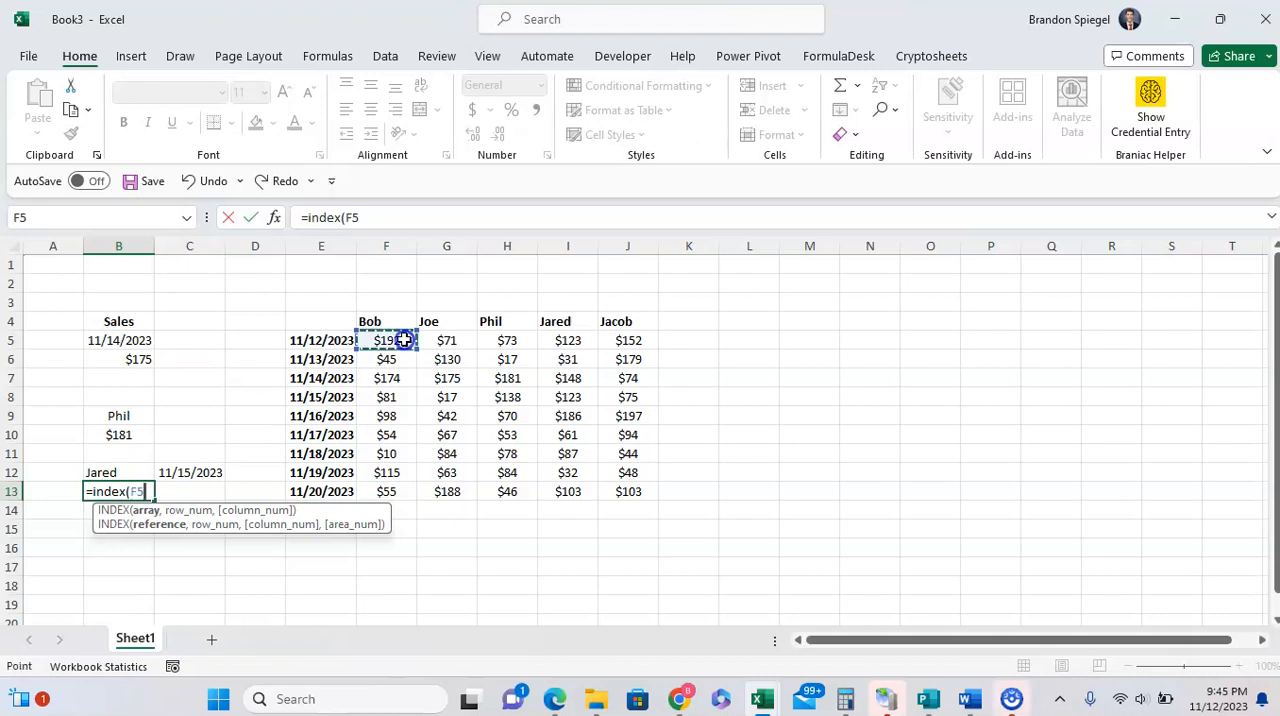
drag(386, 340, 628, 492)
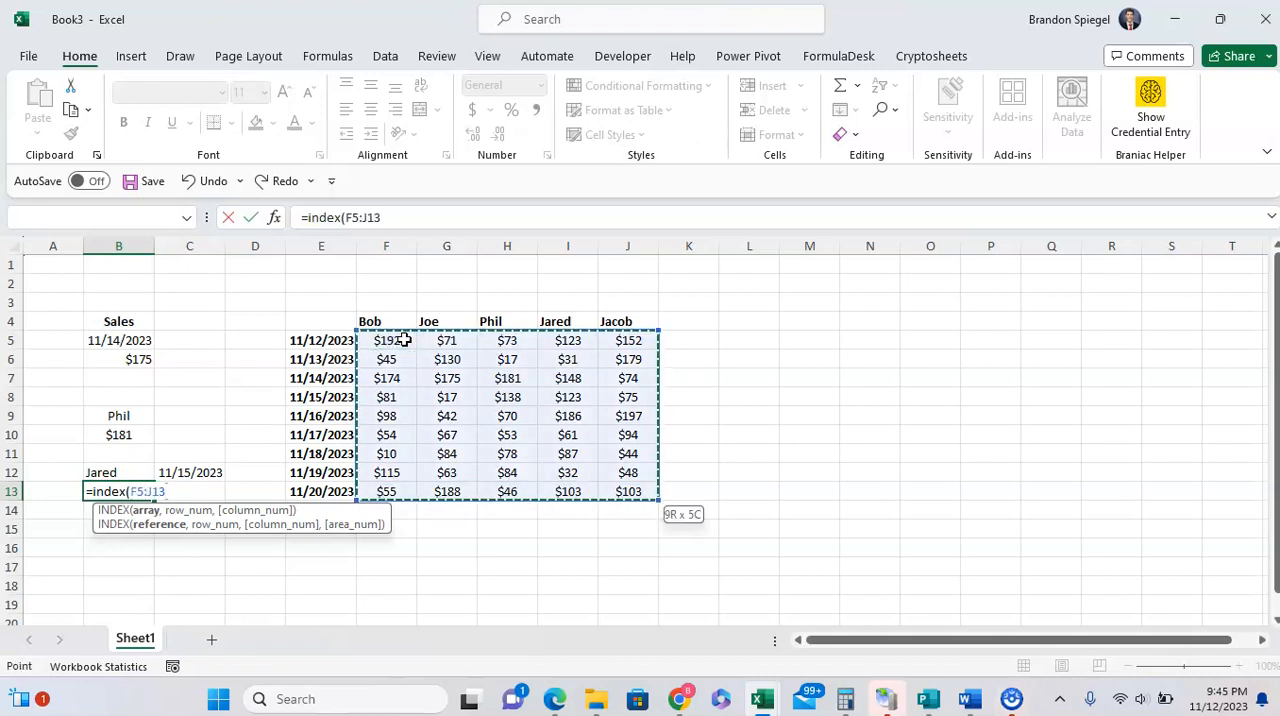
text(,)
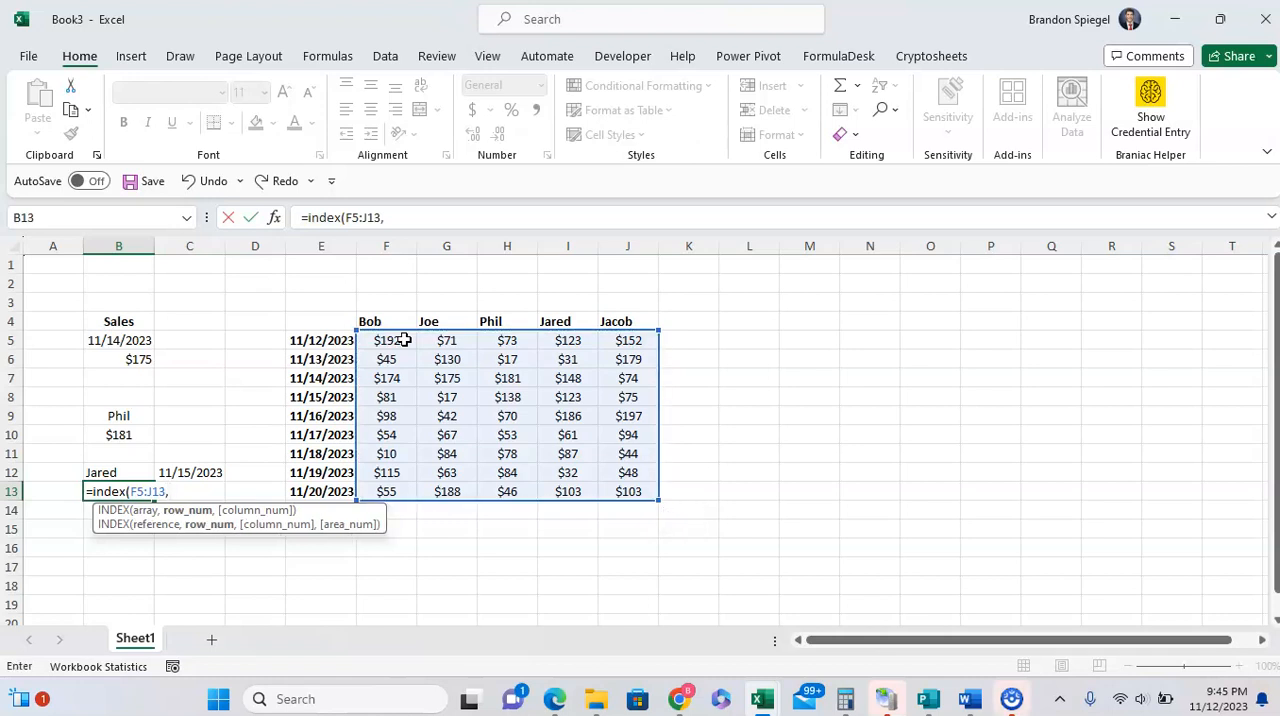
text(match)
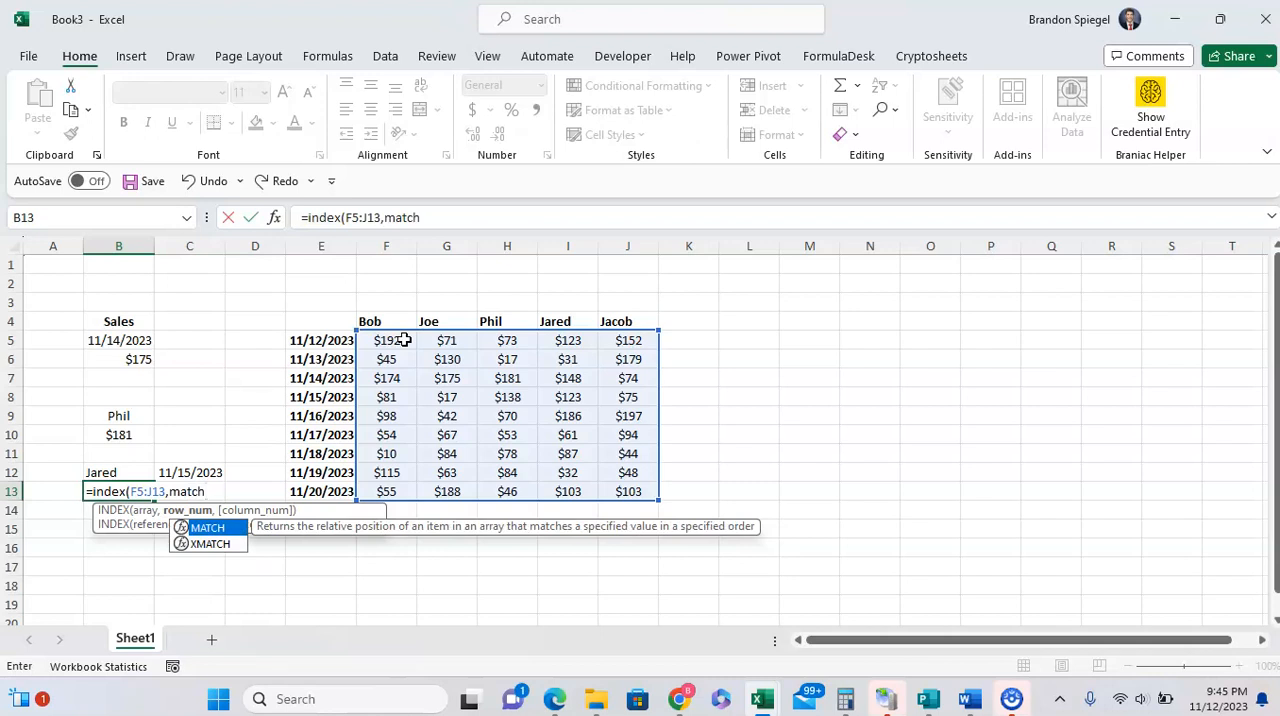
text(()
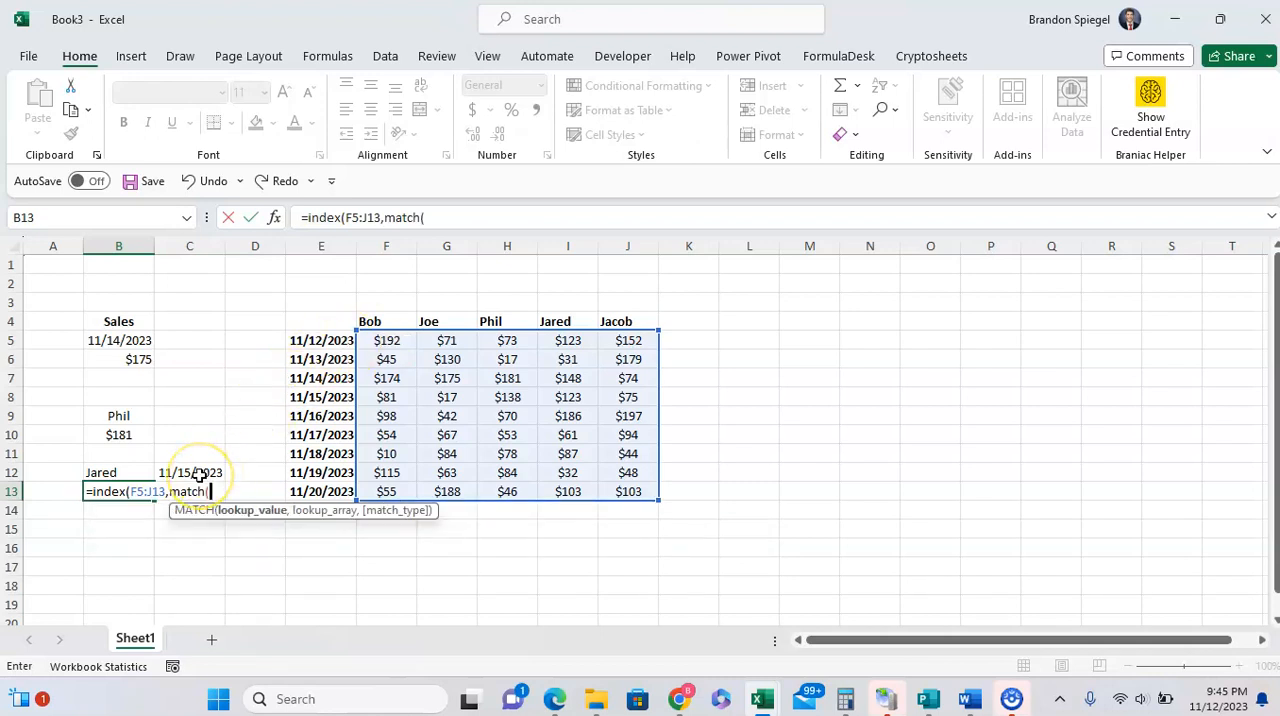
click(188, 472)
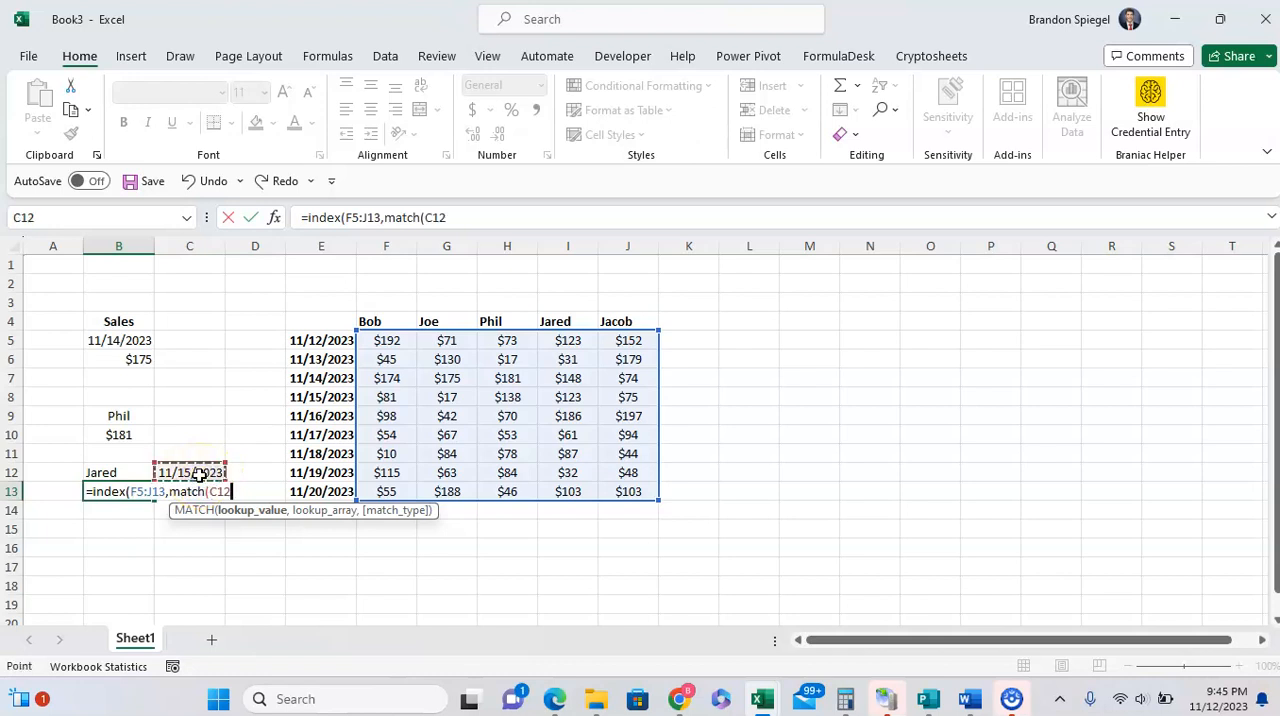
click(320, 360)
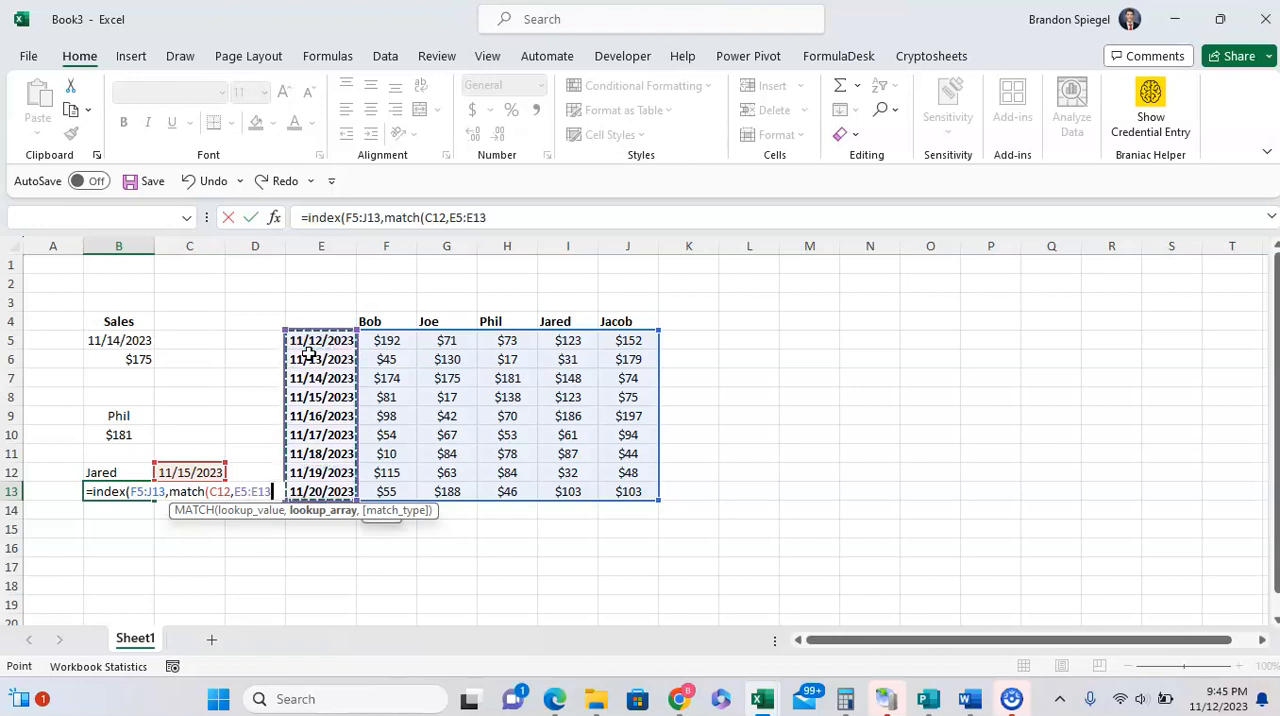
text(0)
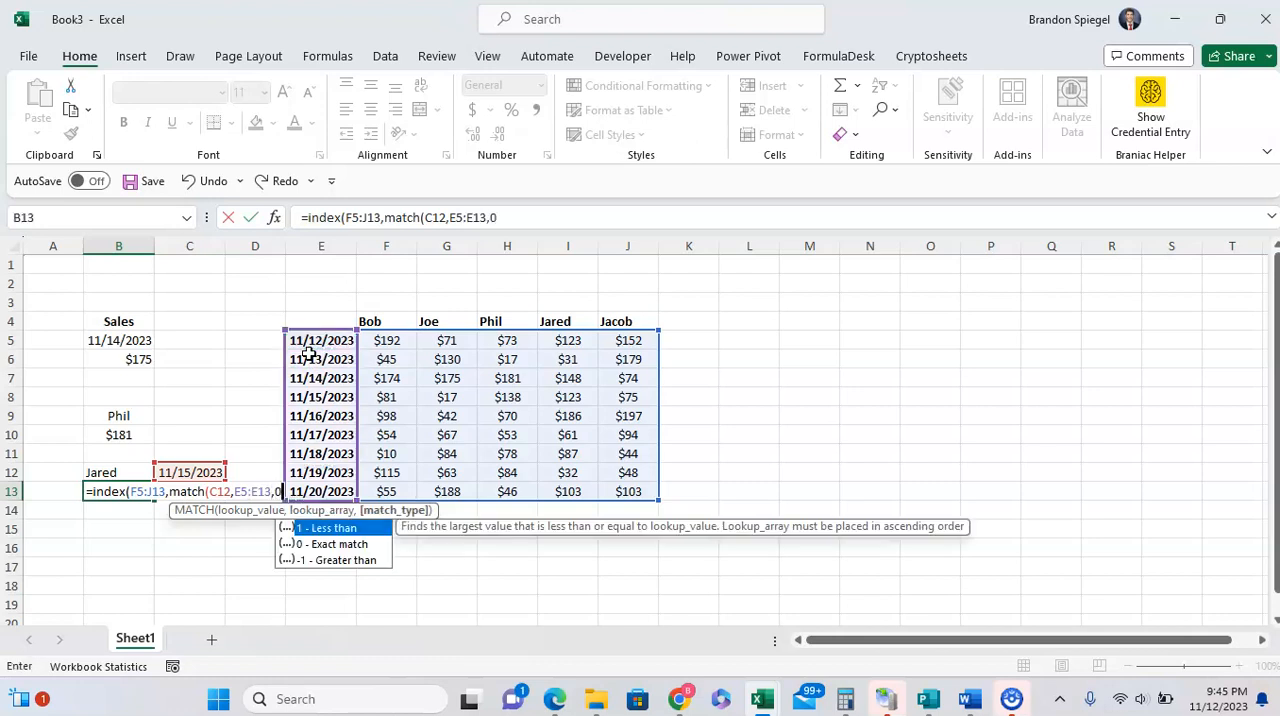
text())
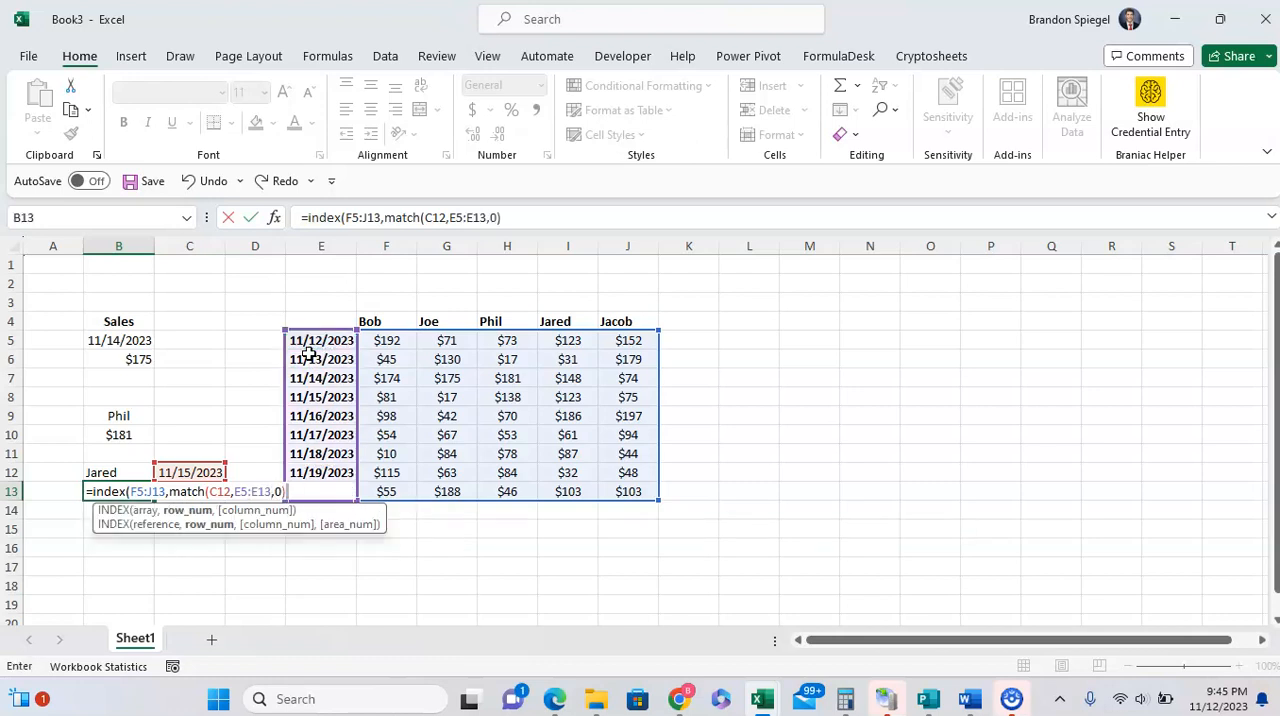
Add the column MATCH of B12 against F4:J4 with 0 and enter the formula, returning 123.
text(,)
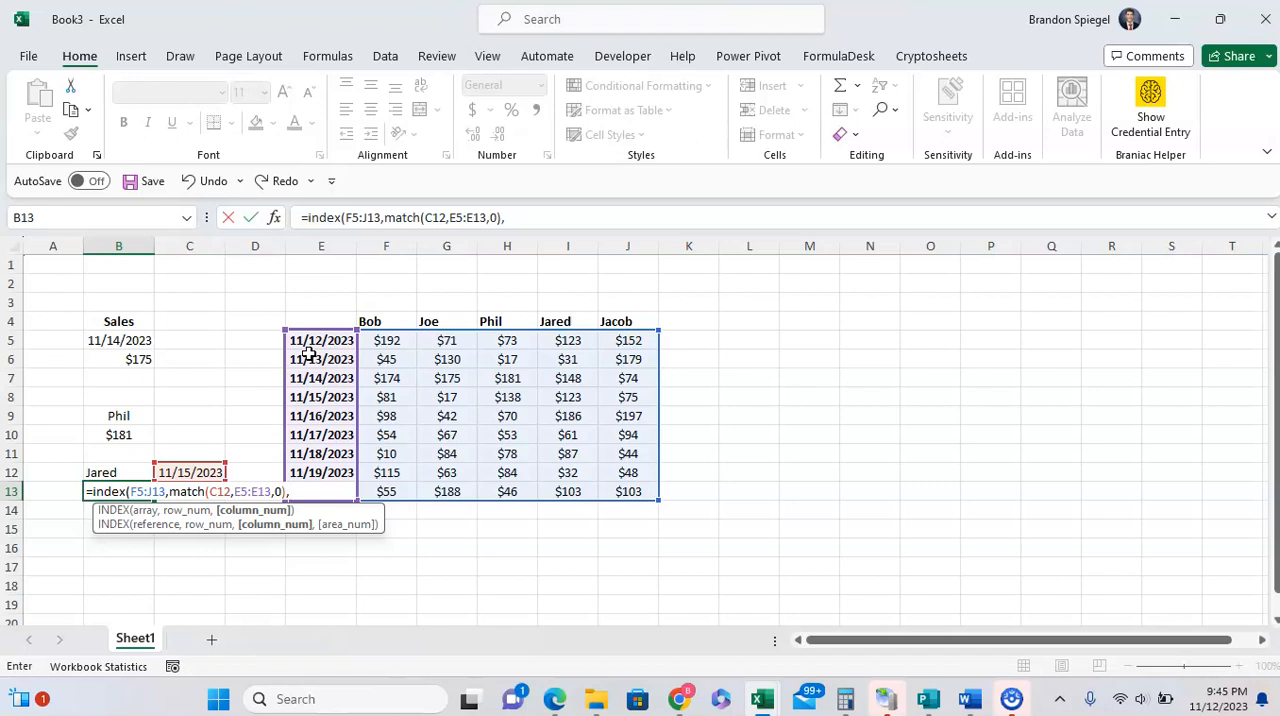
text(match()
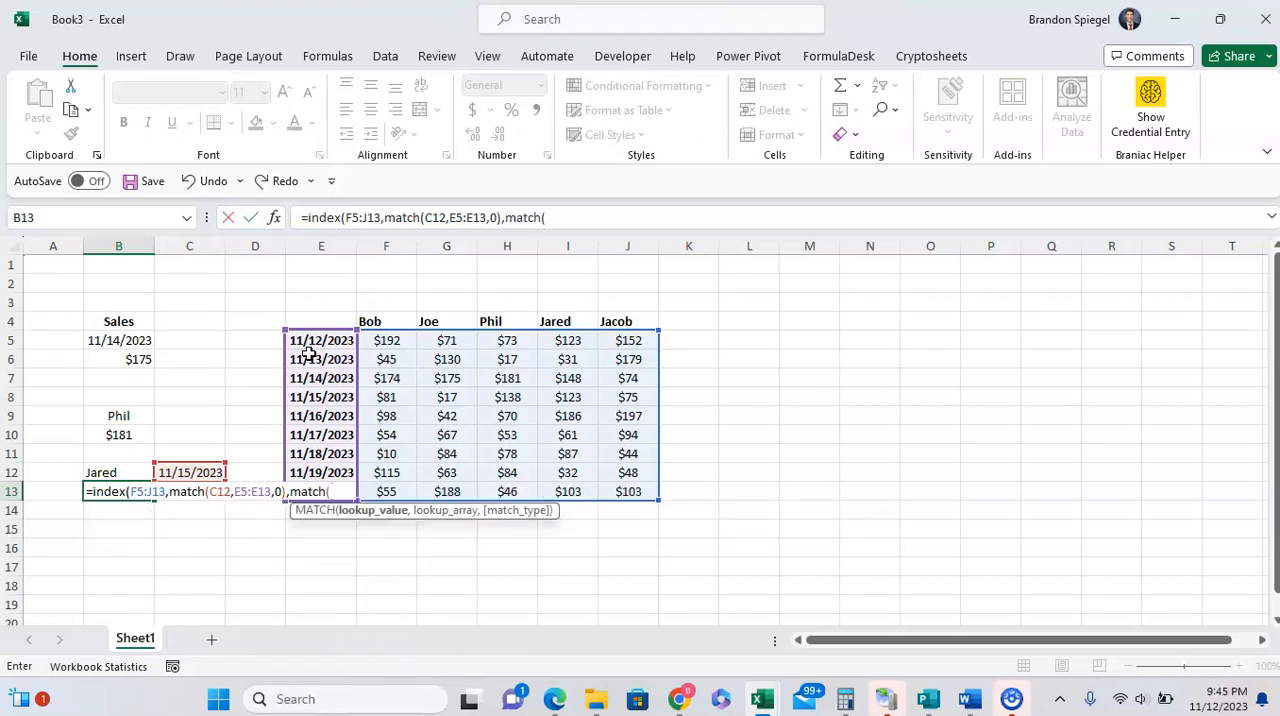
click(104, 472)
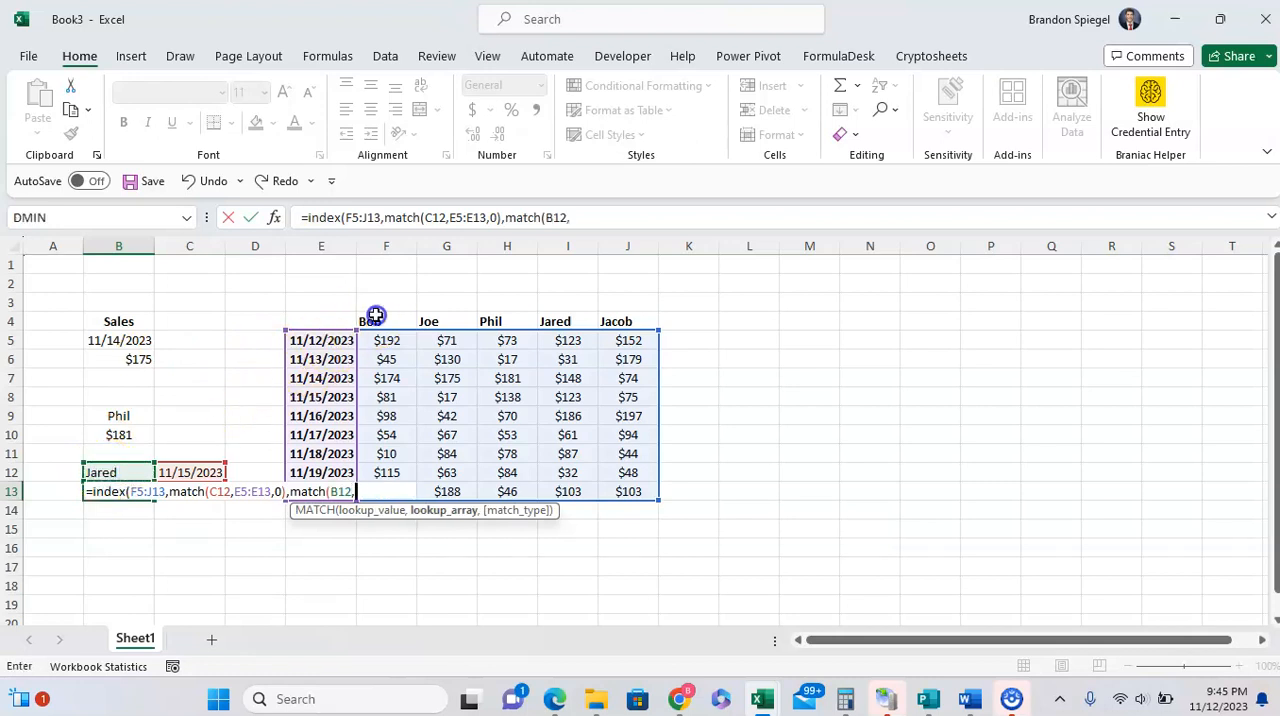
text(F4:J4,)
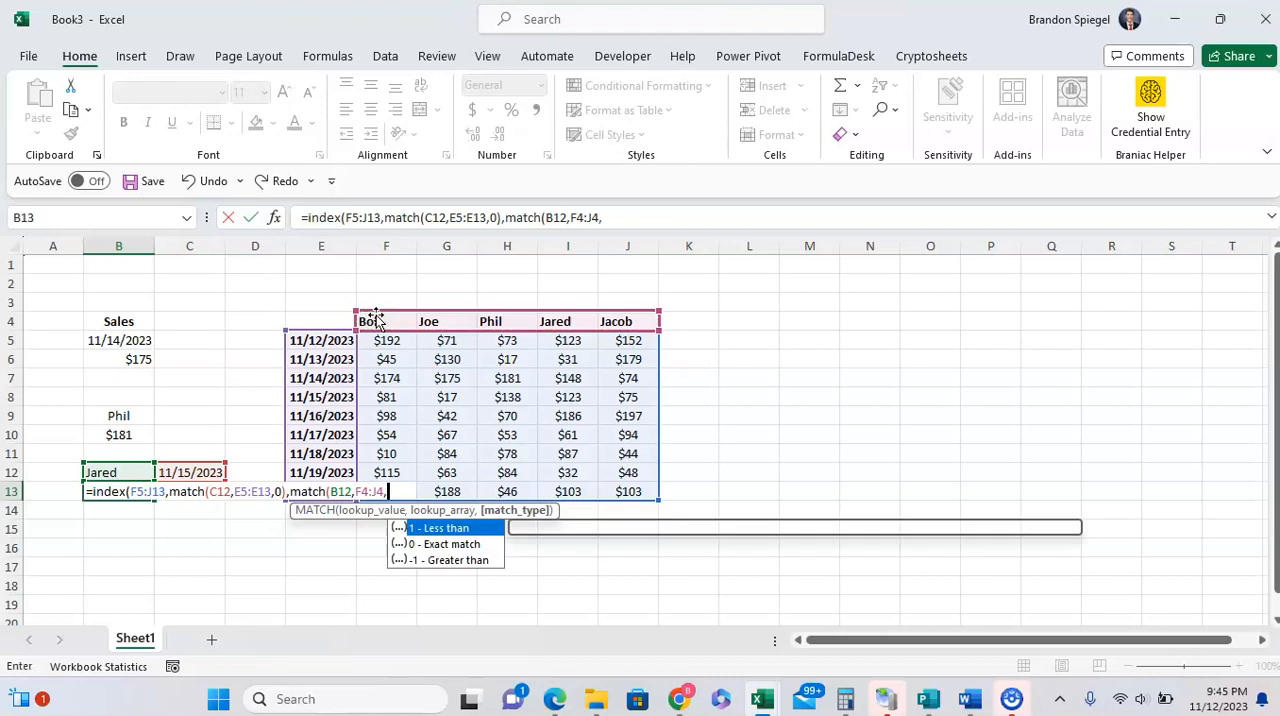
text(0)
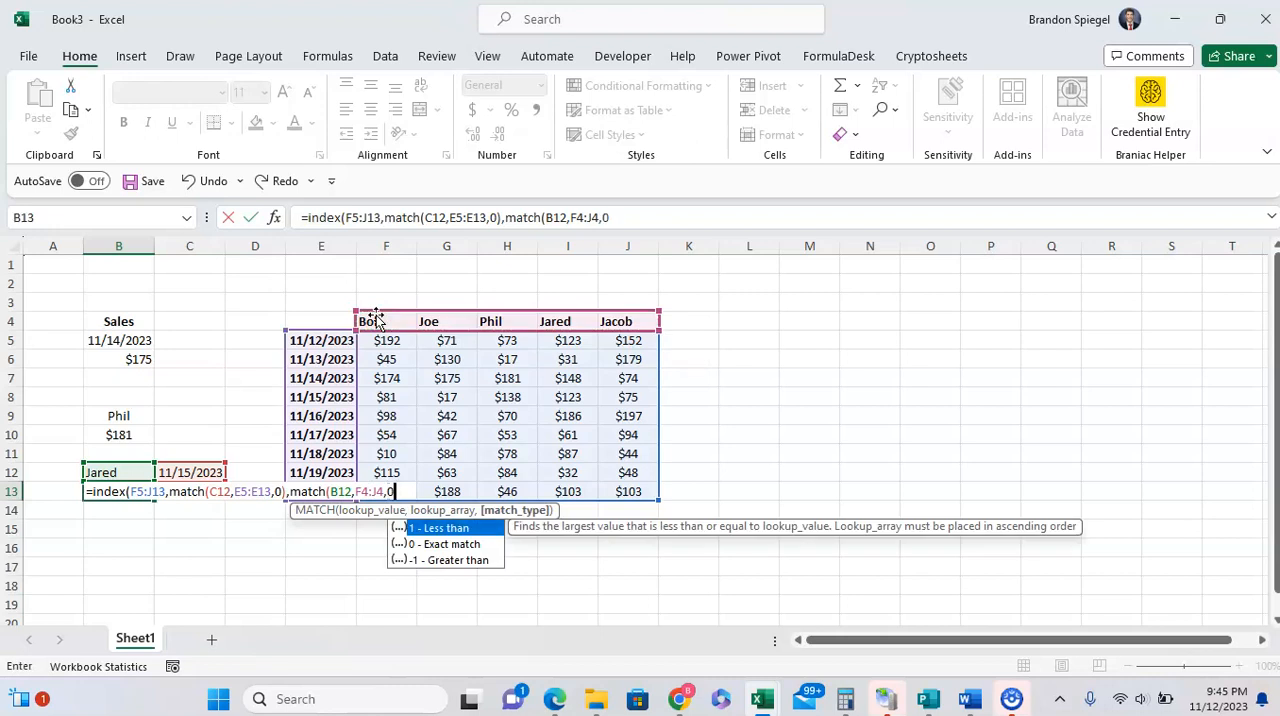
key(Enter)
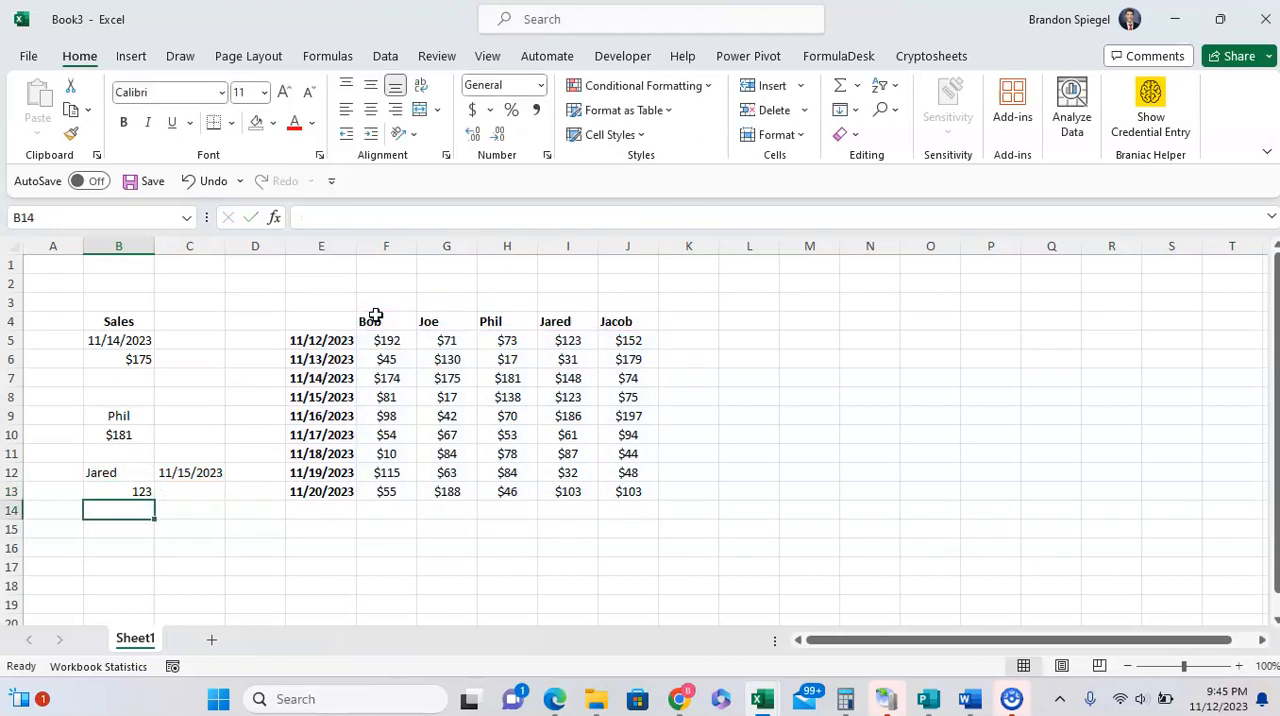
click(118, 492)
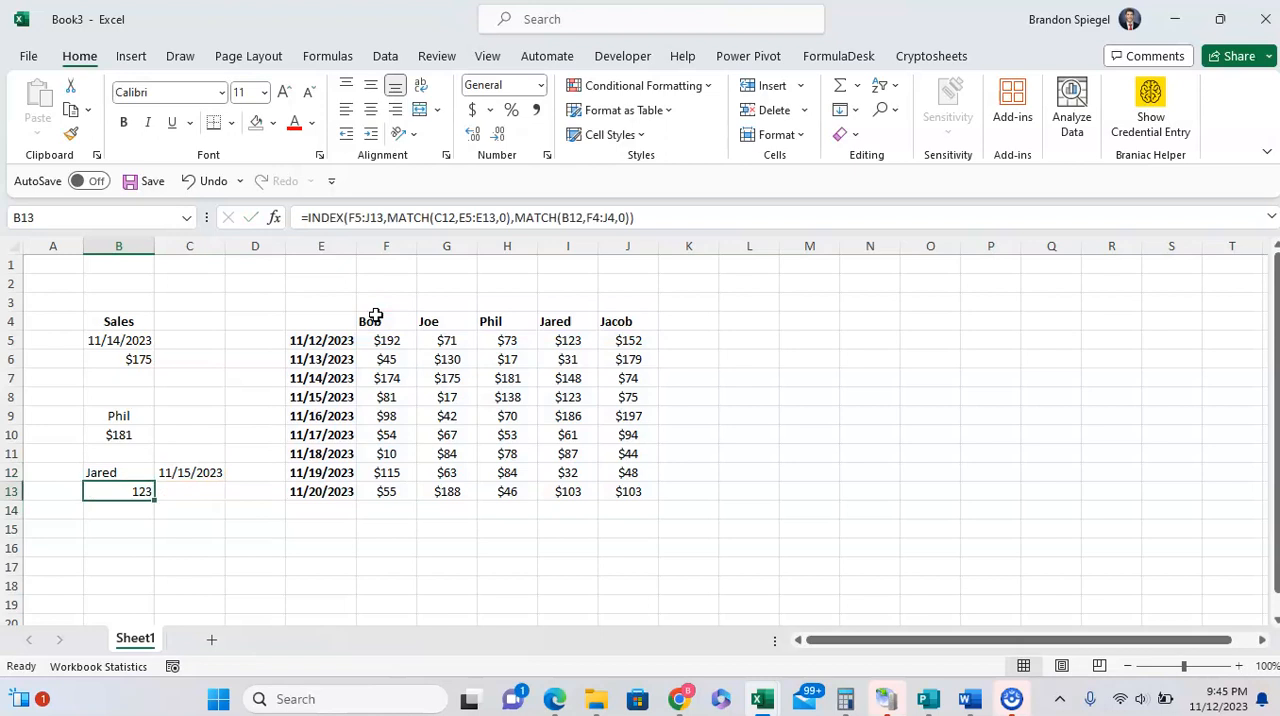
click(118, 472)
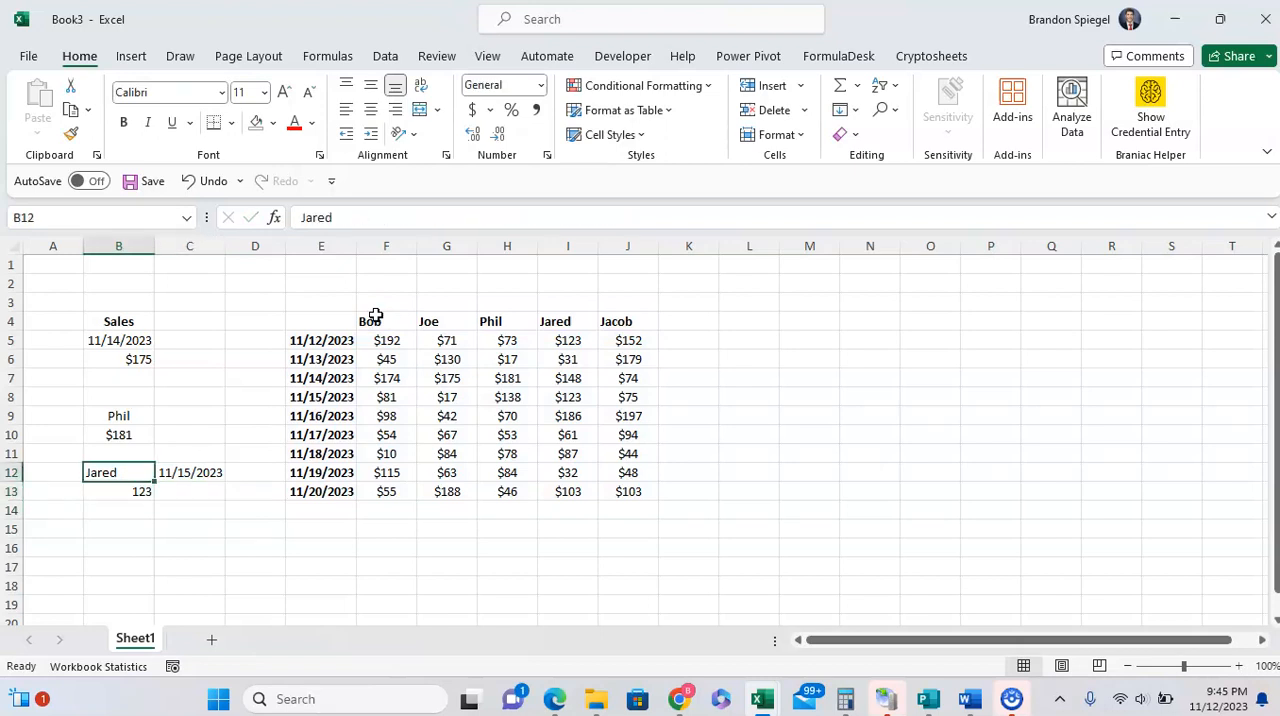
text(=INDEX(F5:J13,MATCH(C12,E5:E13,0),MATCH(B12,F4:J4,0)))
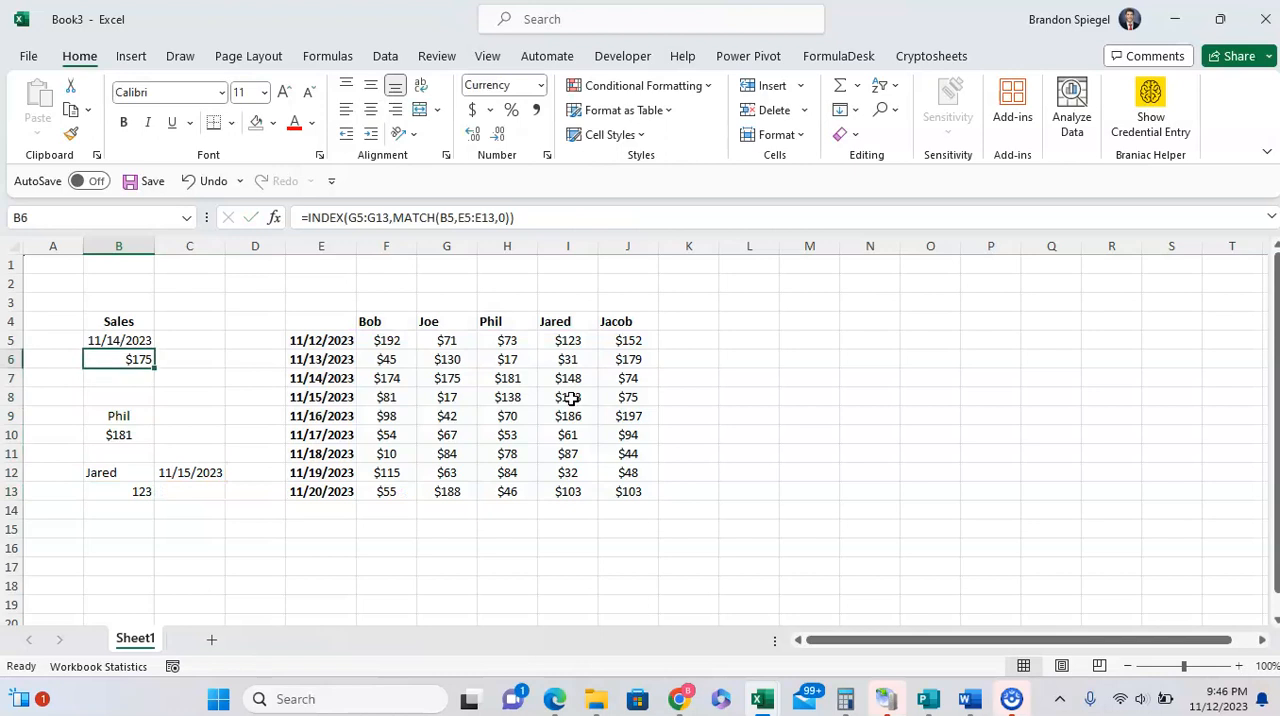
click(118, 434)
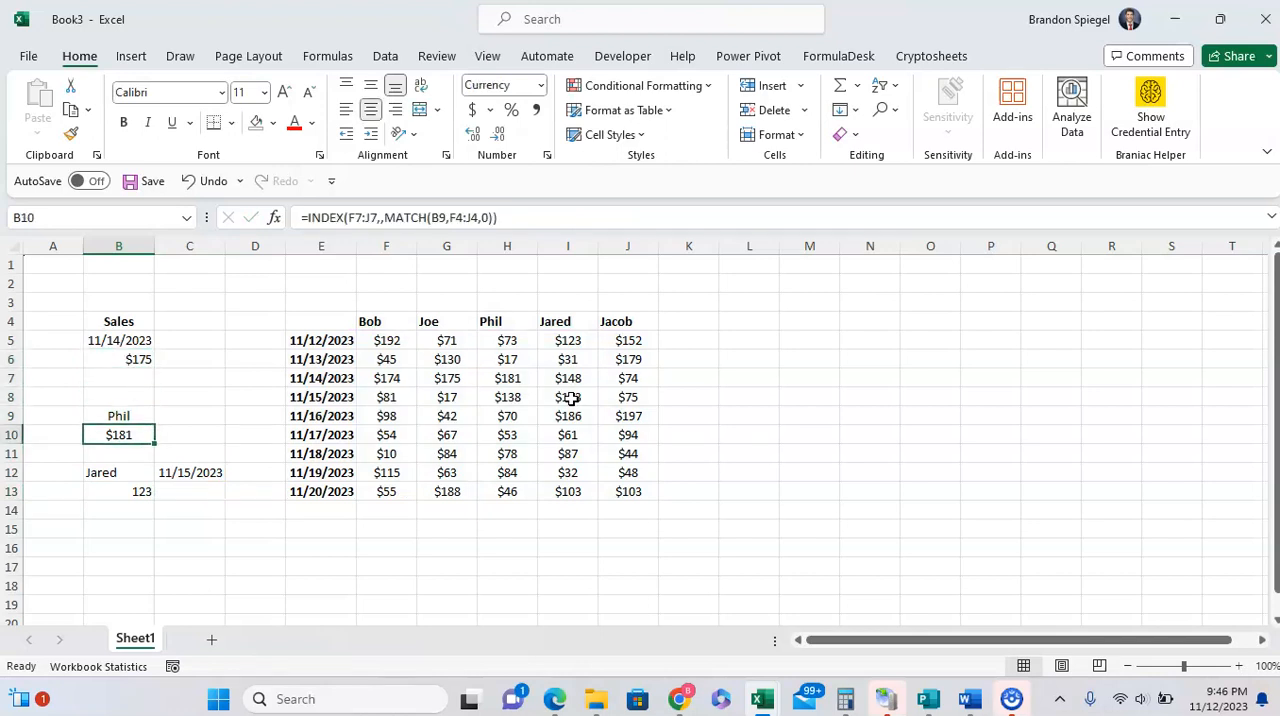
click(118, 378)
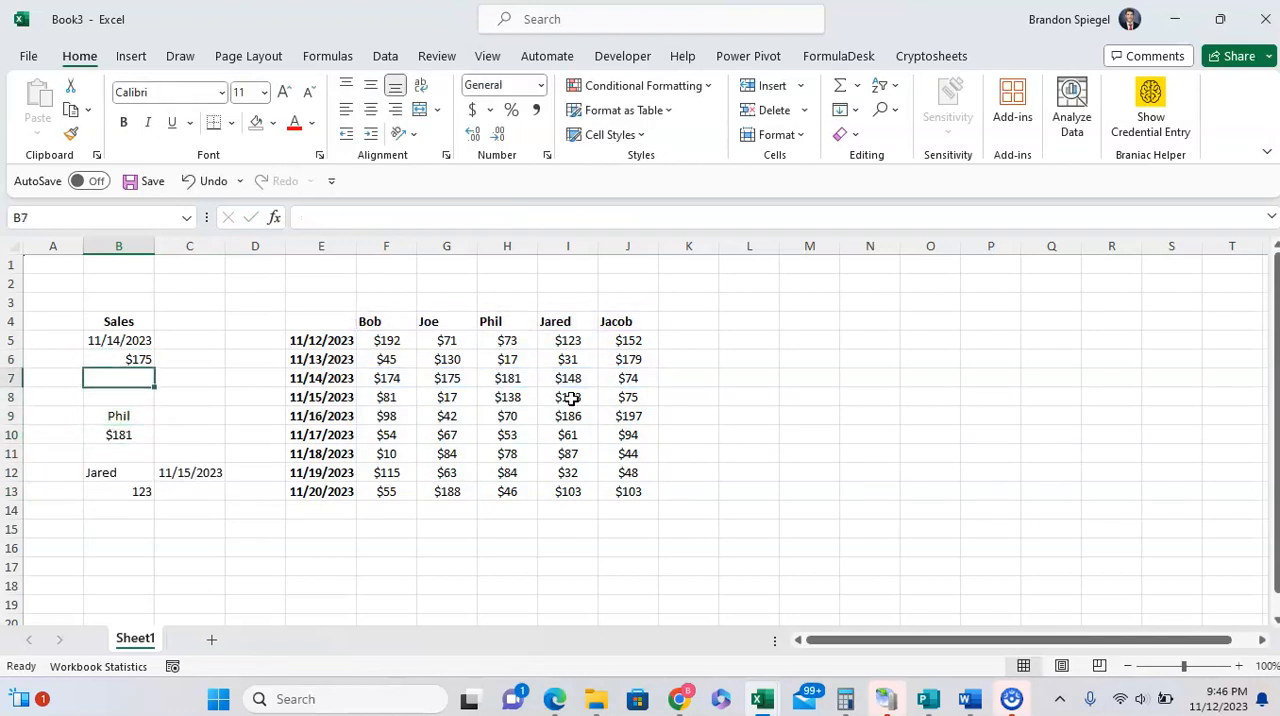
click(118, 472)
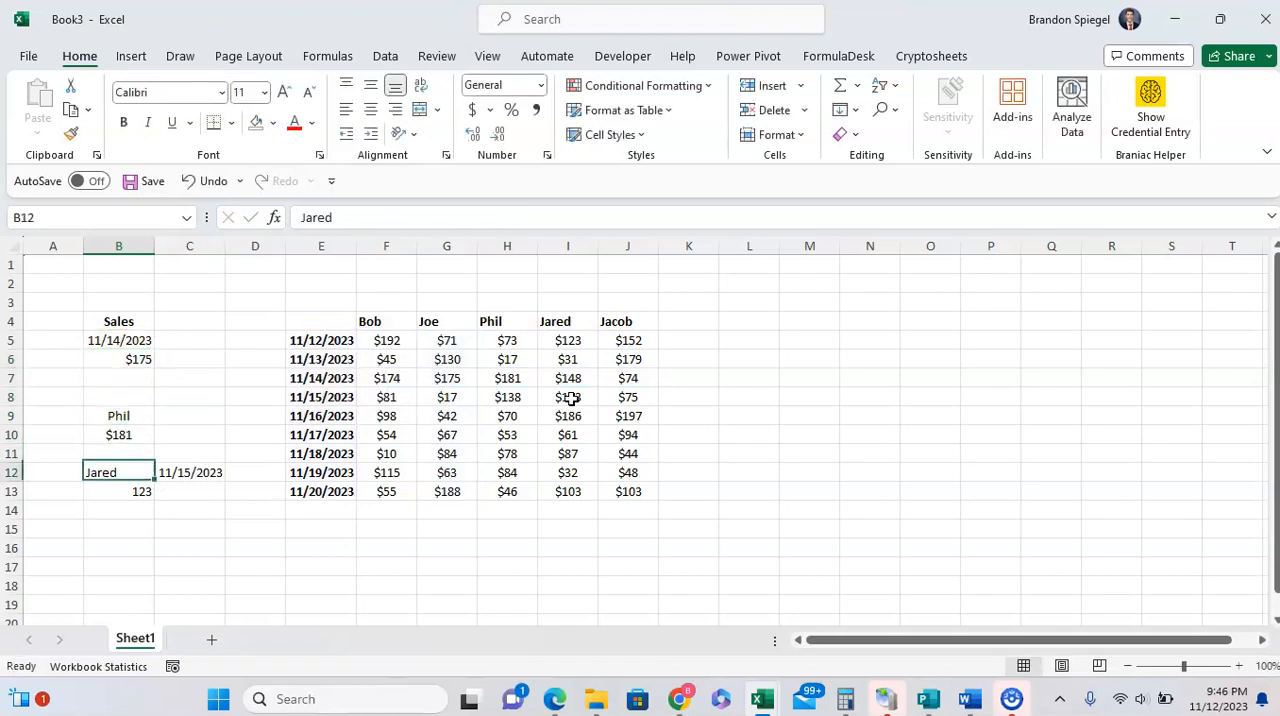
text(=INDEX(F5:J13,MATCH(C12,E5:E13,0),MATCH(B12,F4:J4,0)))
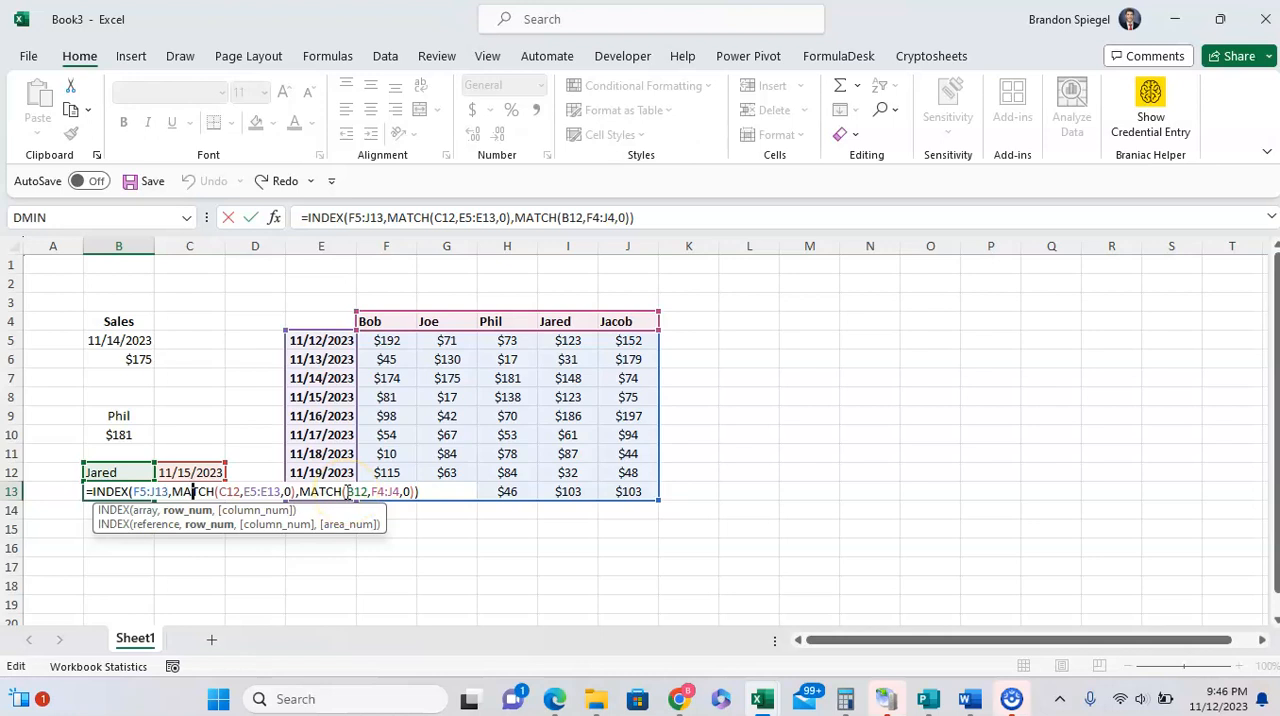
mouse_move(172, 576)
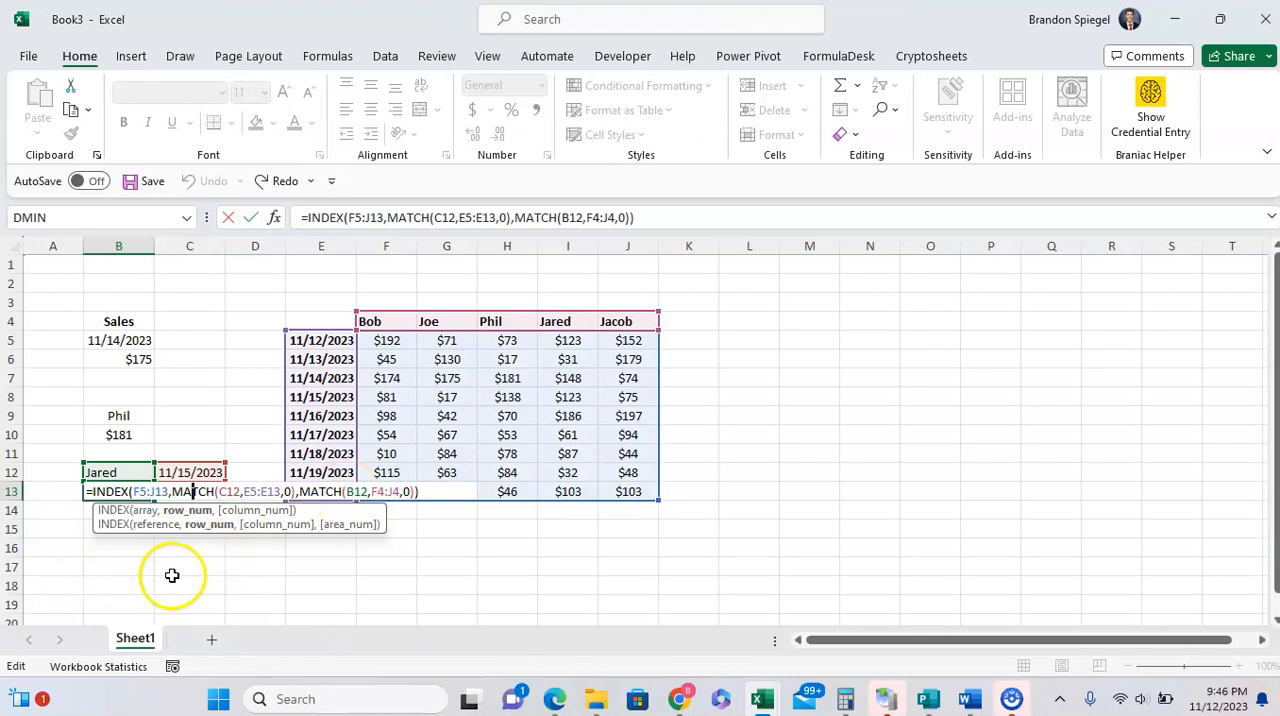